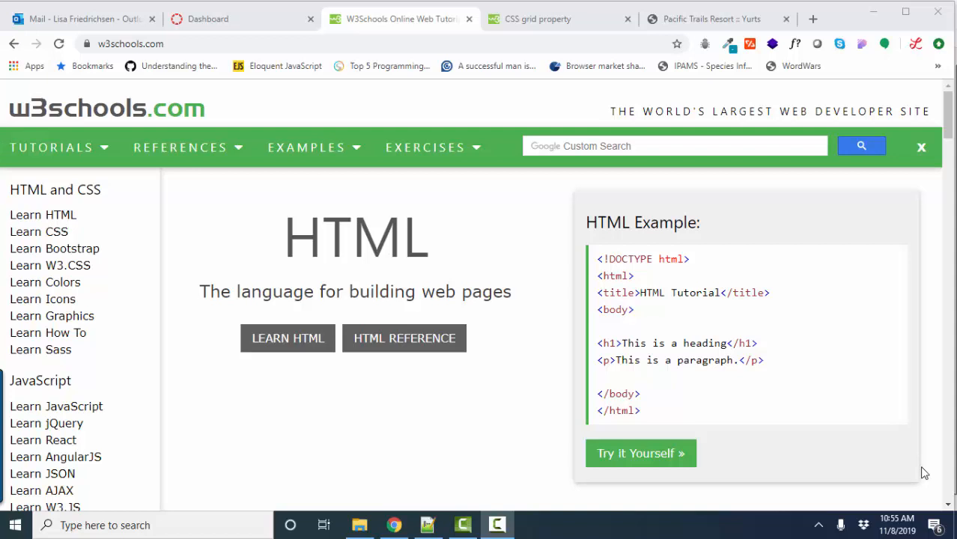
pyautogui.moveTo(462, 364)
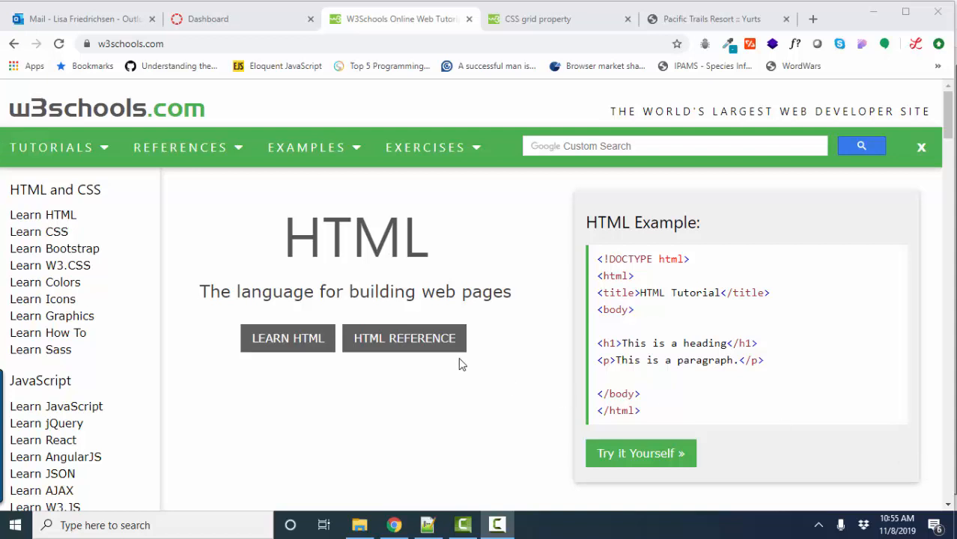
# Enter grid in the W3Schools site search box and scroll down to the CSS section
pyautogui.click(674, 147)
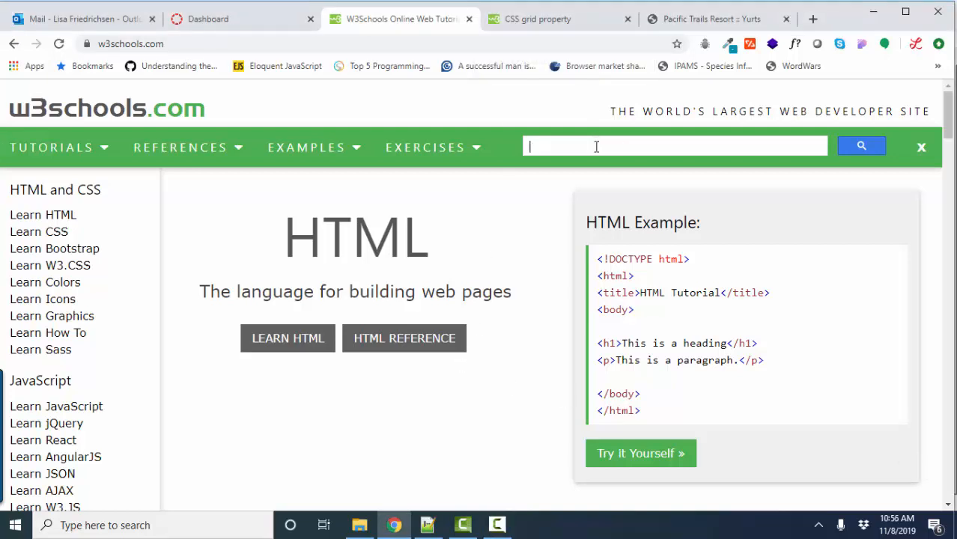
pyautogui.write('grid')
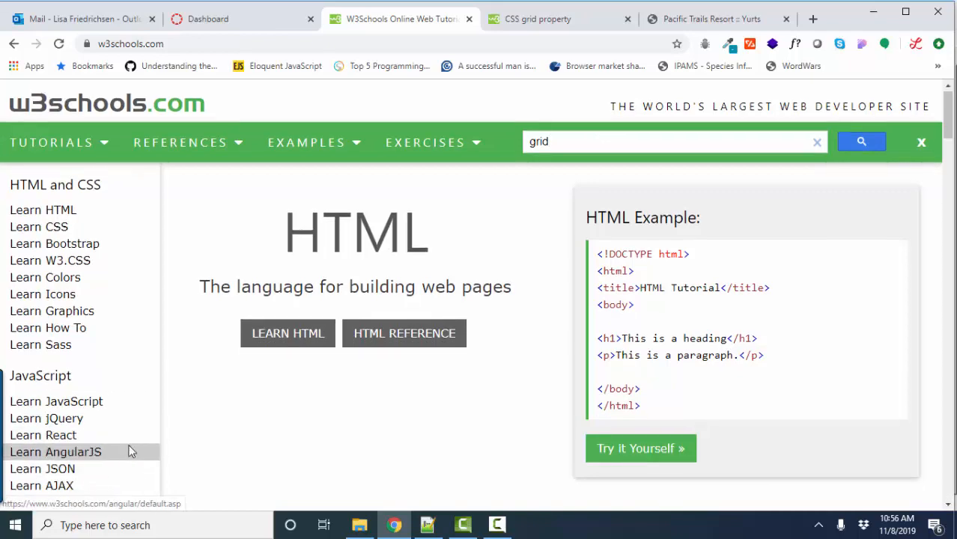
pyautogui.scroll(-3)
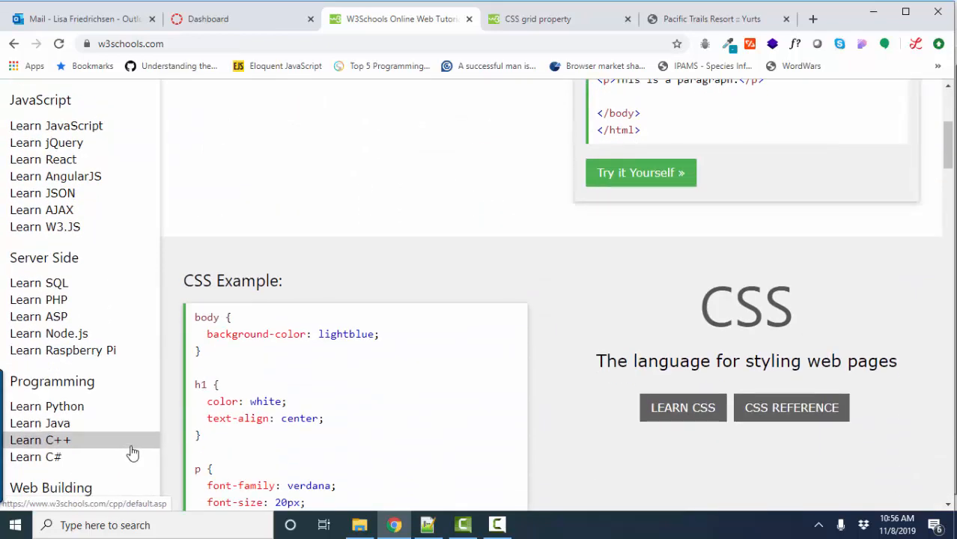
# Go to the CSS grid property reference and review the grid: 150px / auto auto auto example
pyautogui.click(538, 18)
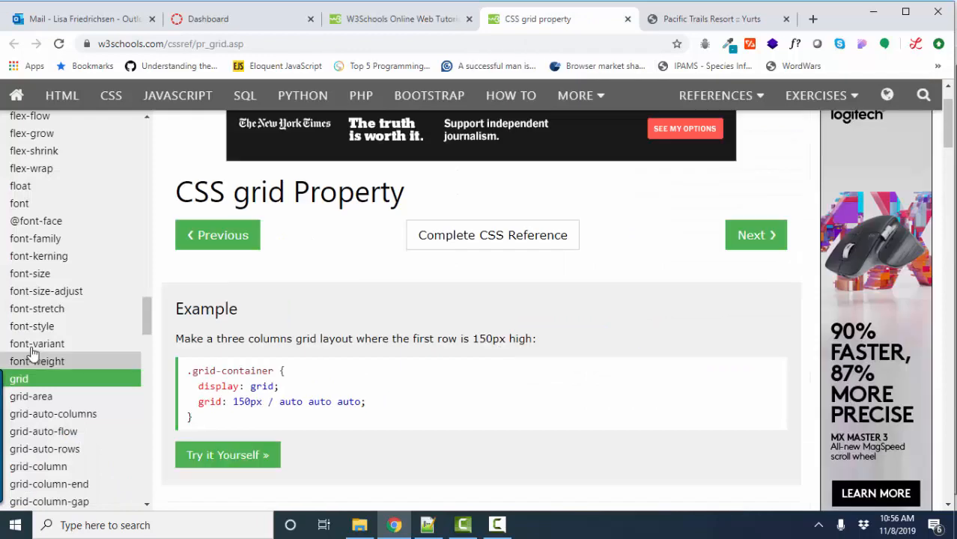
pyautogui.scroll(-3)
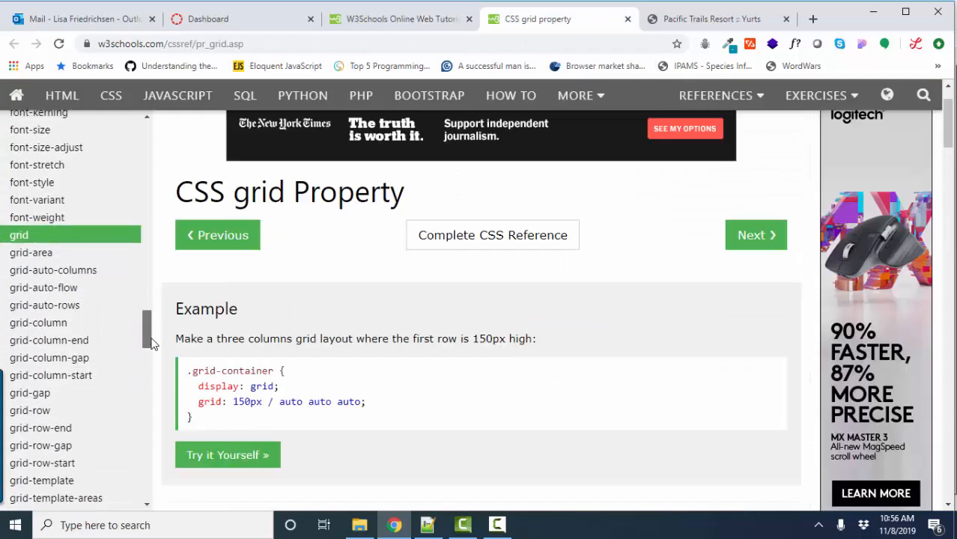
pyautogui.scroll(-3)
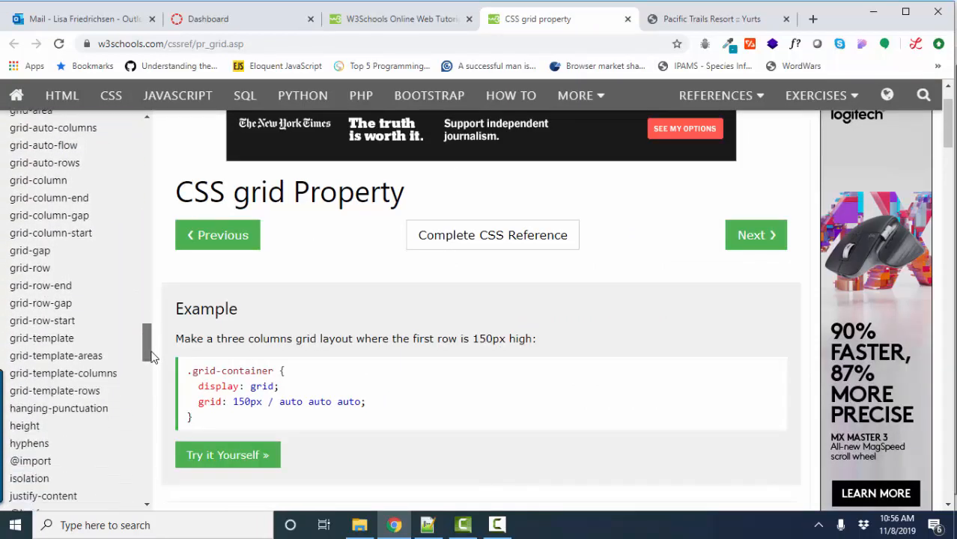
pyautogui.scroll(3)
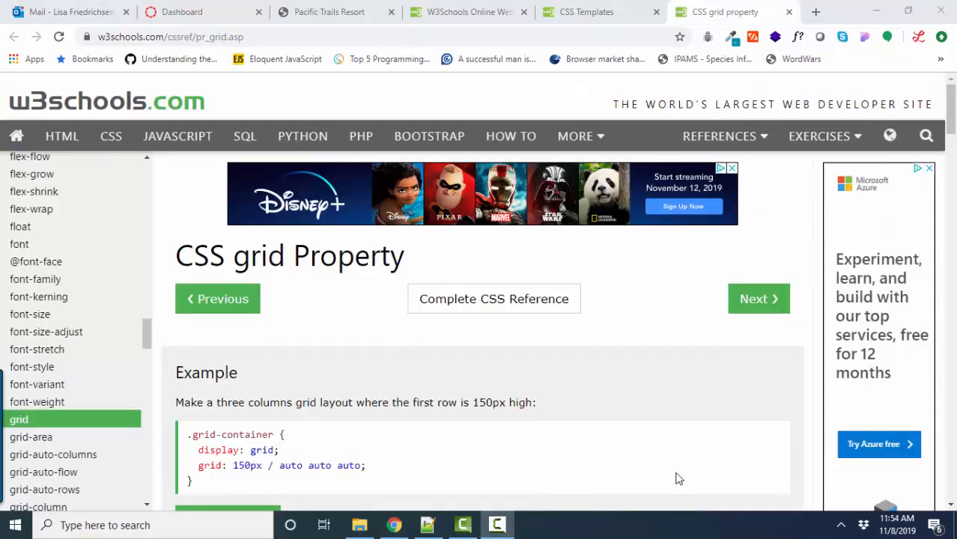
pyautogui.scroll(-3)
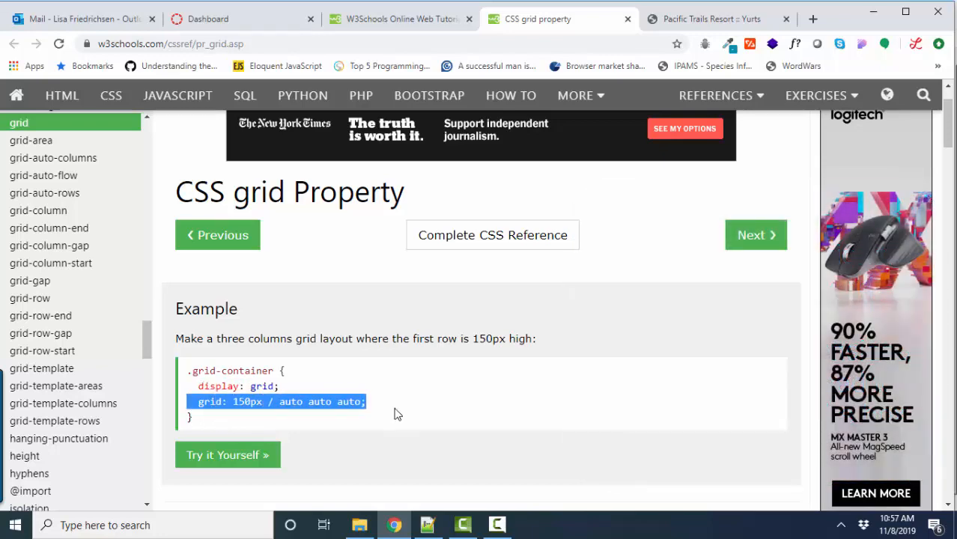
pyautogui.moveTo(258, 455)
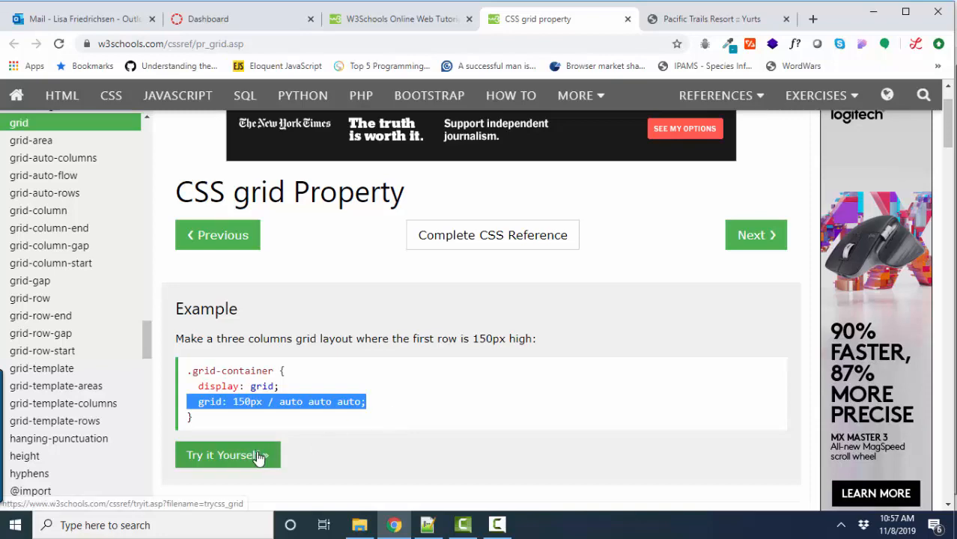
# Run the grid example in the Tryit Editor and review its three-column, six-box code
pyautogui.click(228, 456)
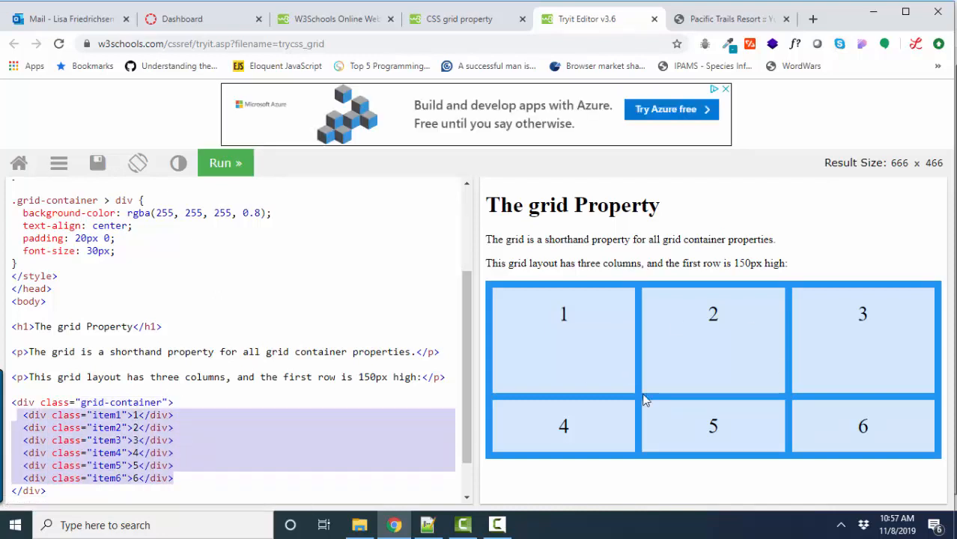
pyautogui.scroll(3)
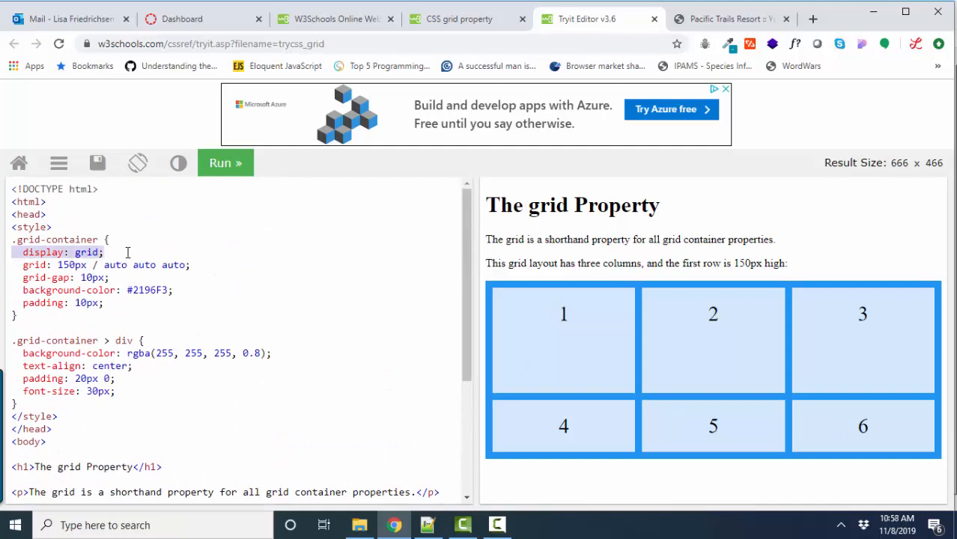
pyautogui.scroll(-3)
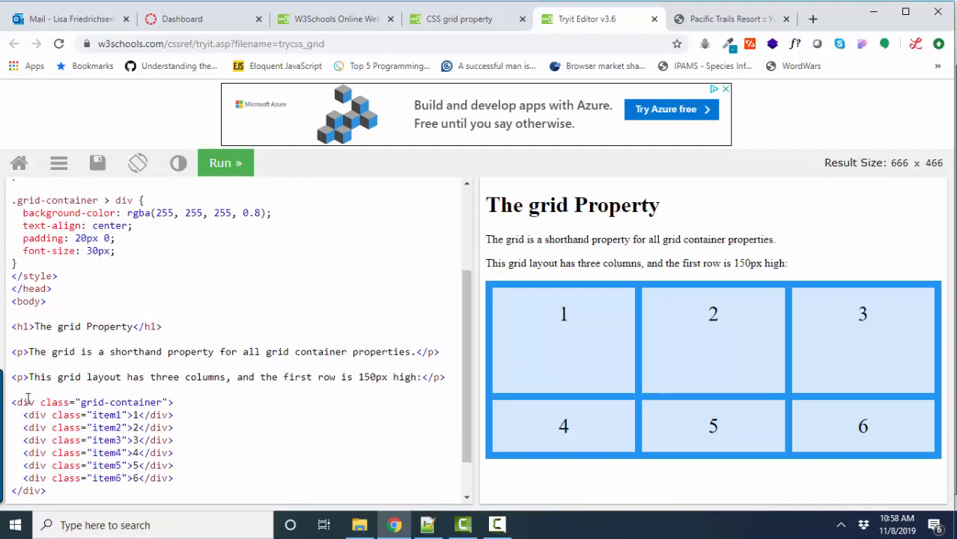
pyautogui.scroll(3)
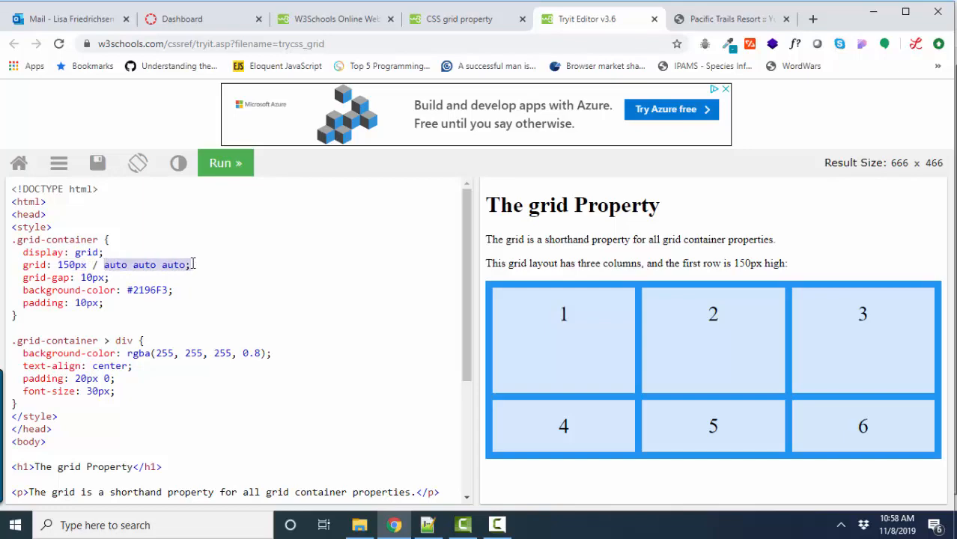
pyautogui.click(498, 524)
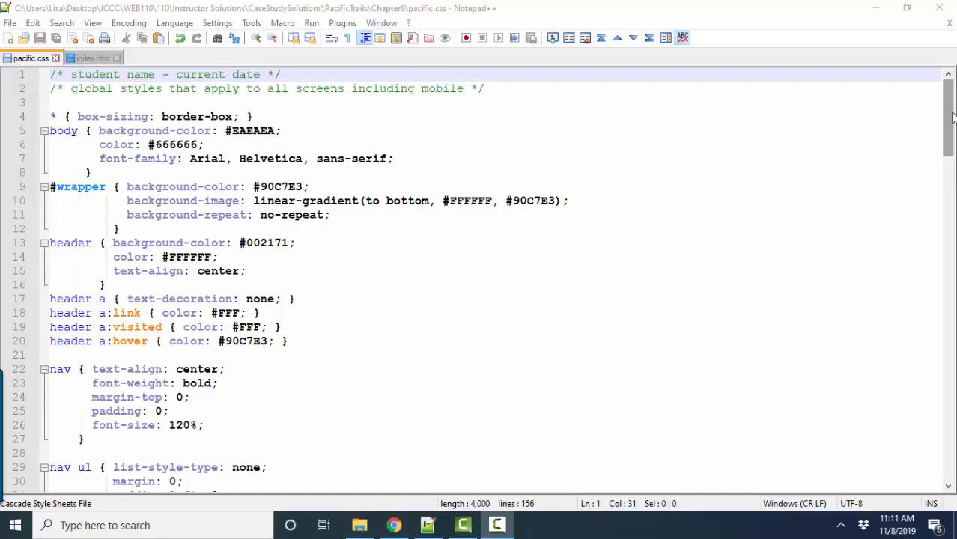
# Review the tablet media query's nav ul flex rule and .content grid rule in pacific.css
pyautogui.scroll(-3)
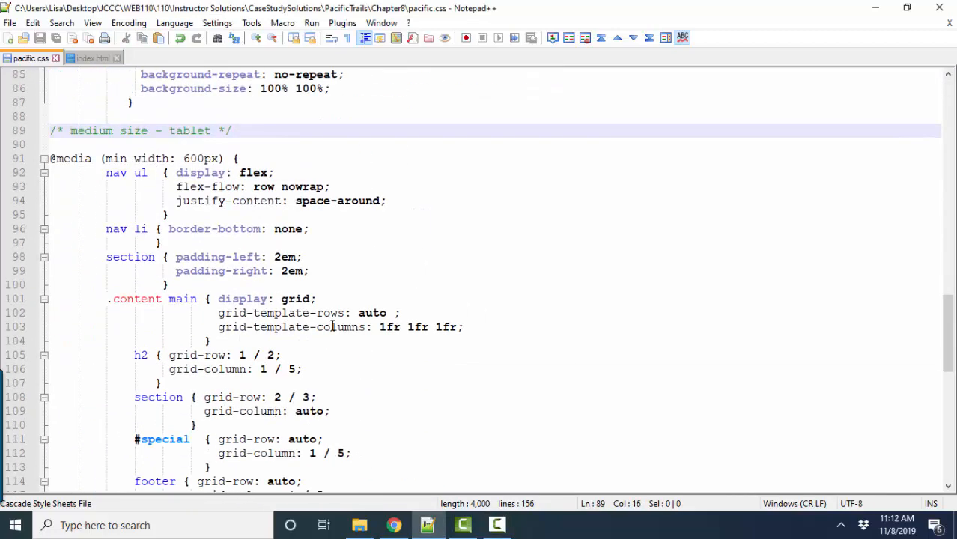
pyautogui.moveTo(479, 356)
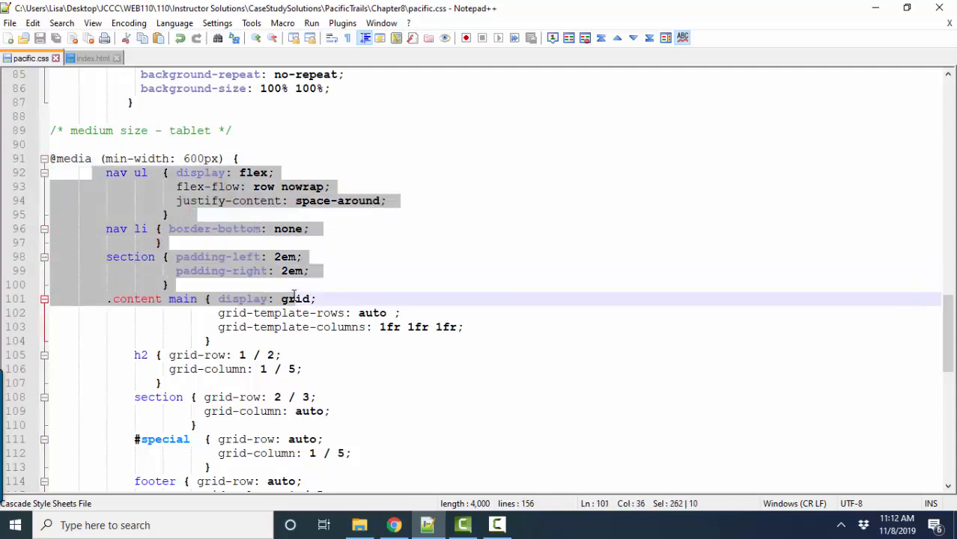
pyautogui.moveTo(293, 300)
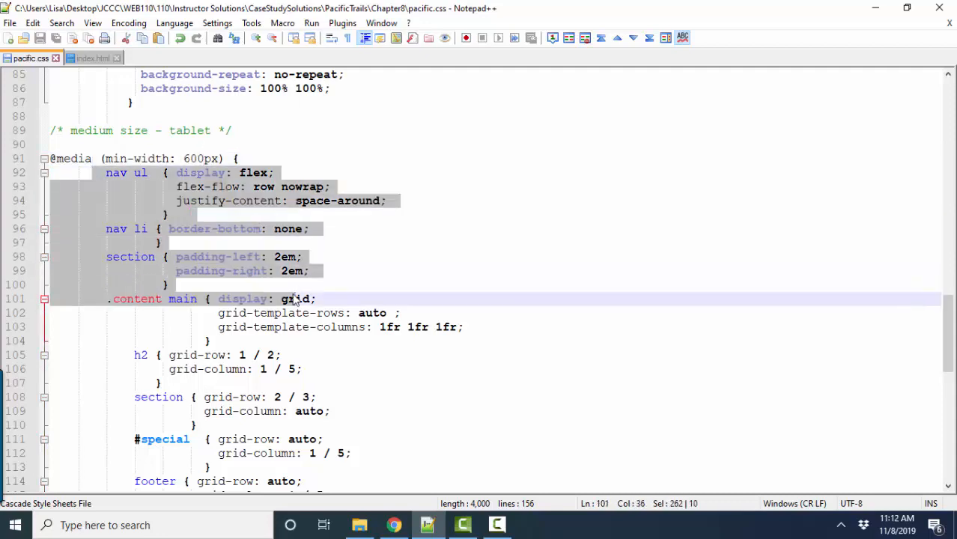
pyautogui.click(267, 228)
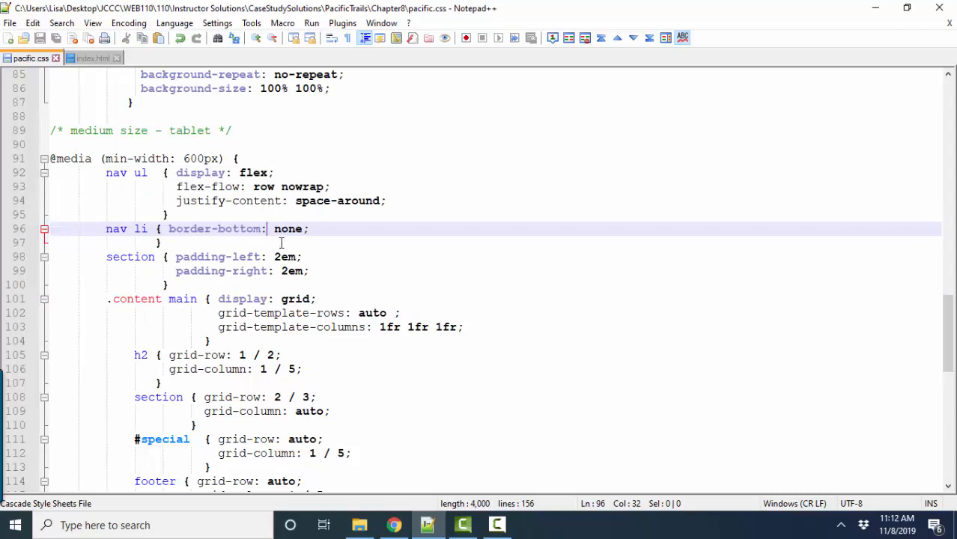
pyautogui.moveTo(176, 172)
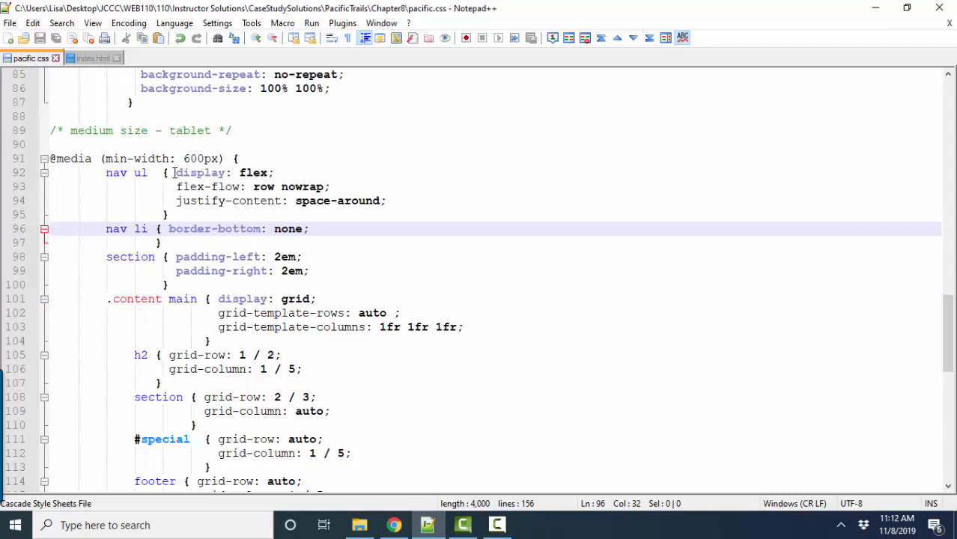
pyautogui.moveTo(173, 172); pyautogui.dragTo(189, 214)
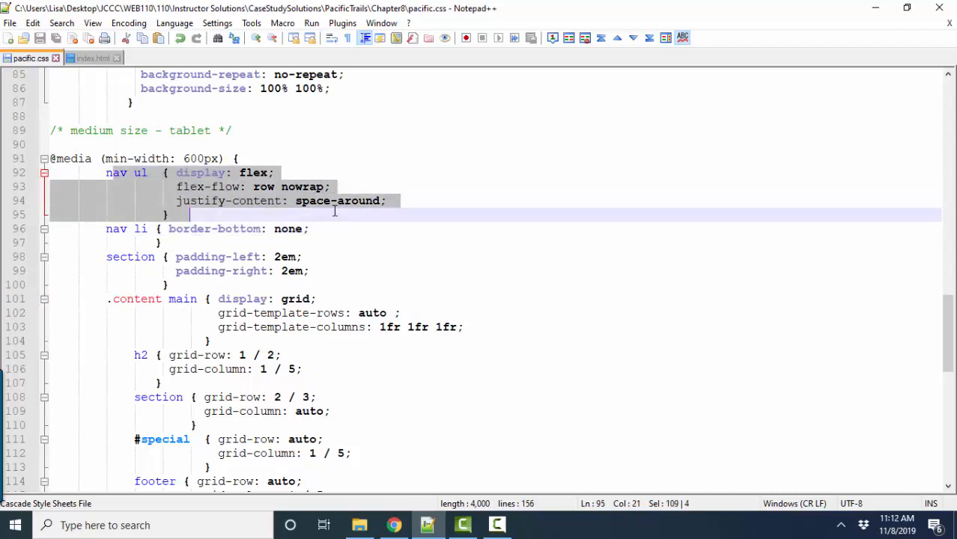
pyautogui.click(247, 186)
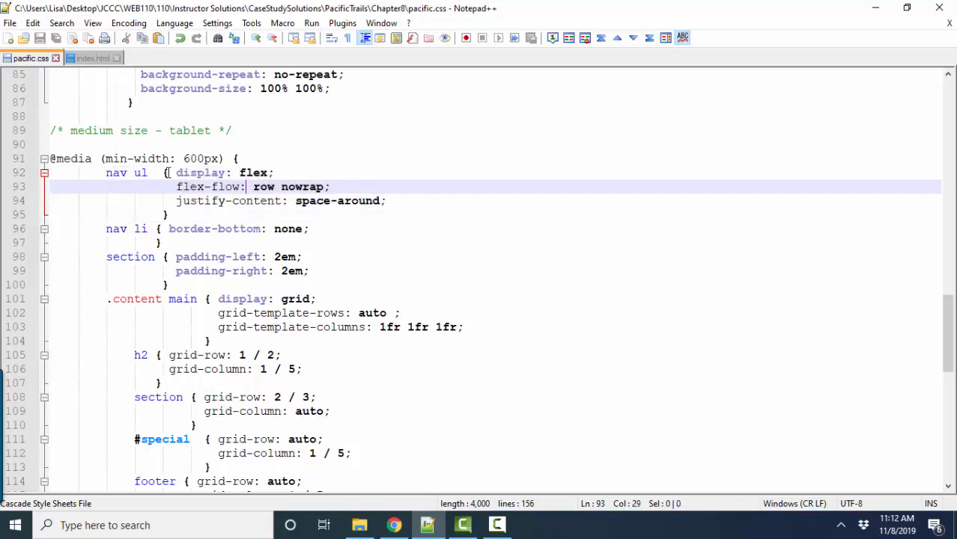
pyautogui.doubleClick(128, 174)
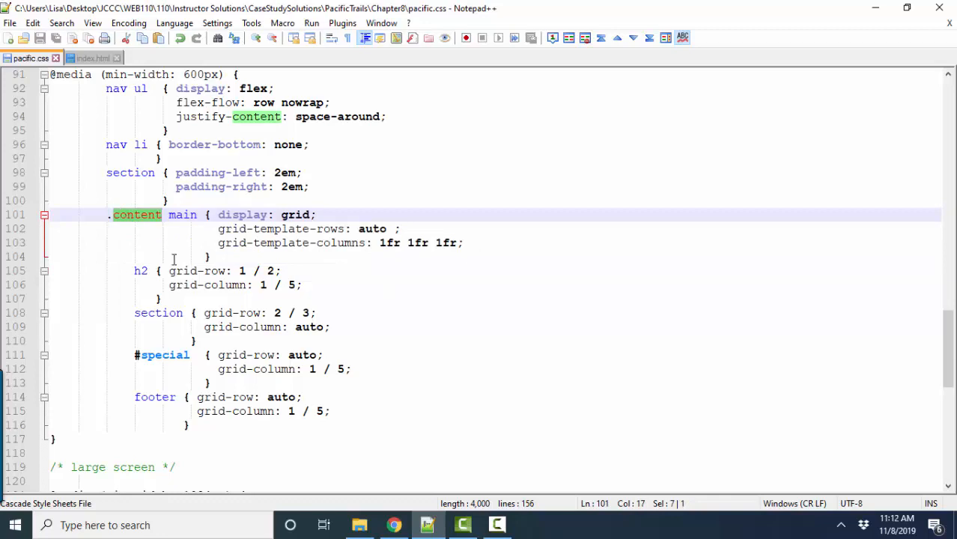
pyautogui.moveTo(336, 225)
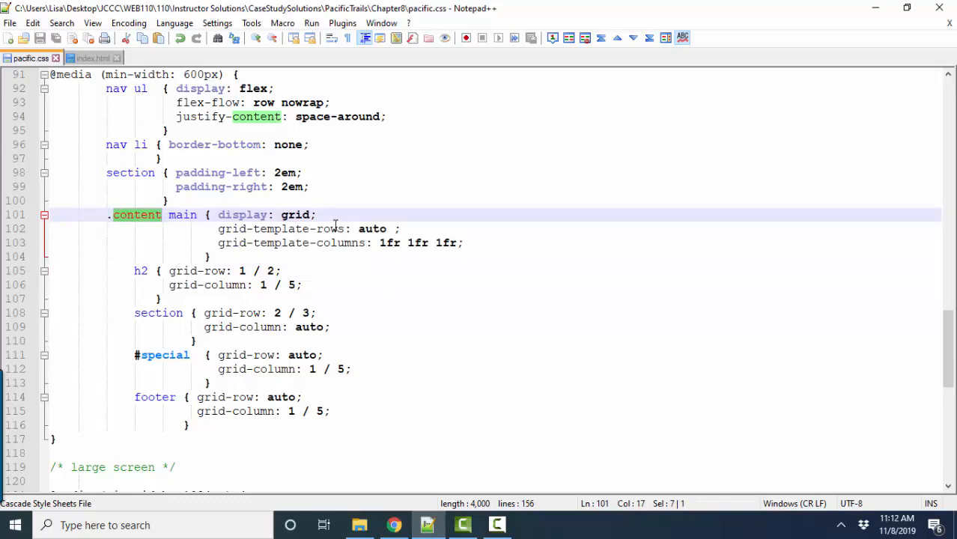
# Scroll to the large-screen #wrapper grid rules and bring up the page preview
pyautogui.scroll(-3)
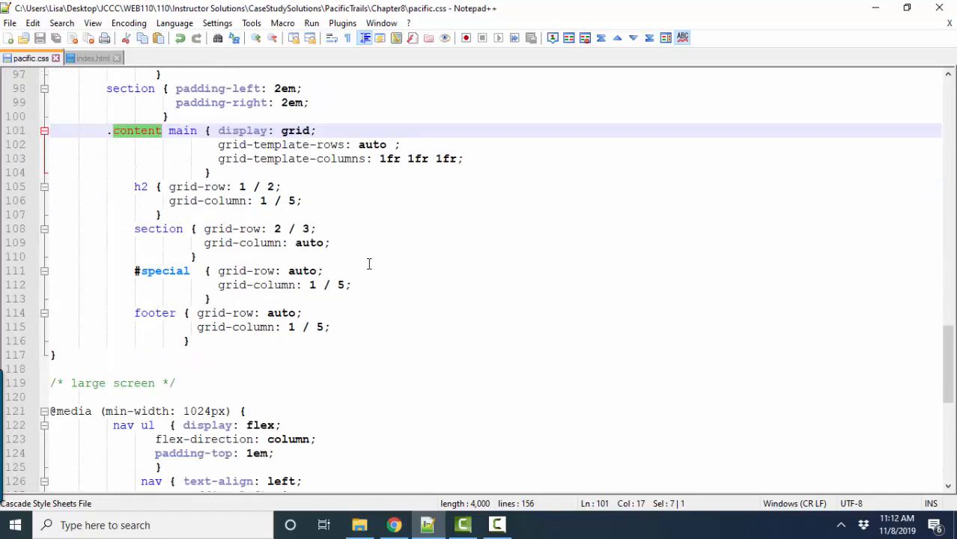
pyautogui.scroll(-3)
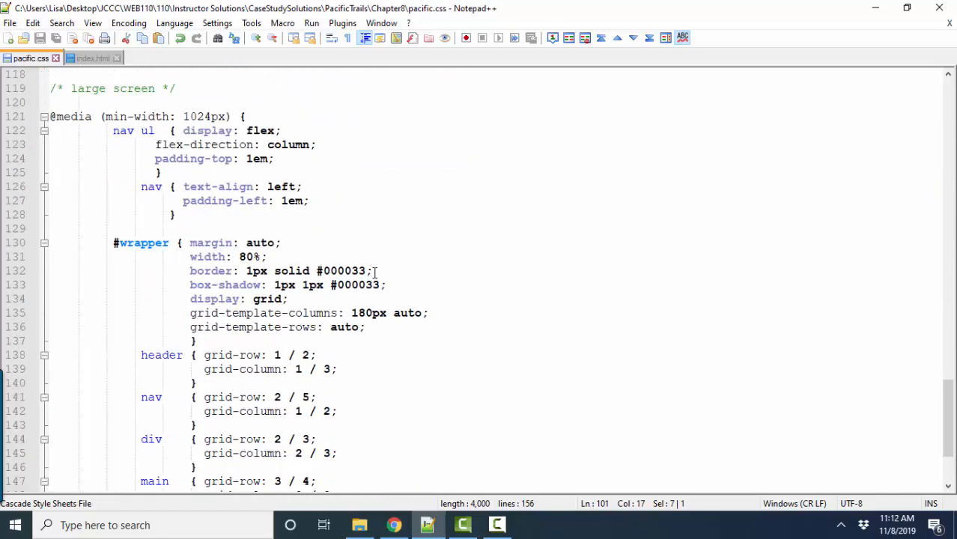
pyautogui.click(394, 524)
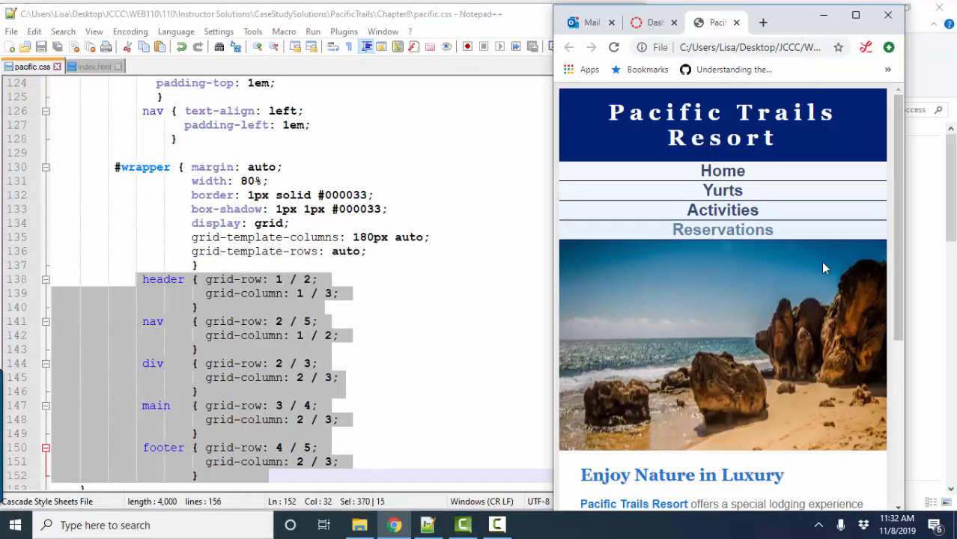
pyautogui.moveTo(838, 288)
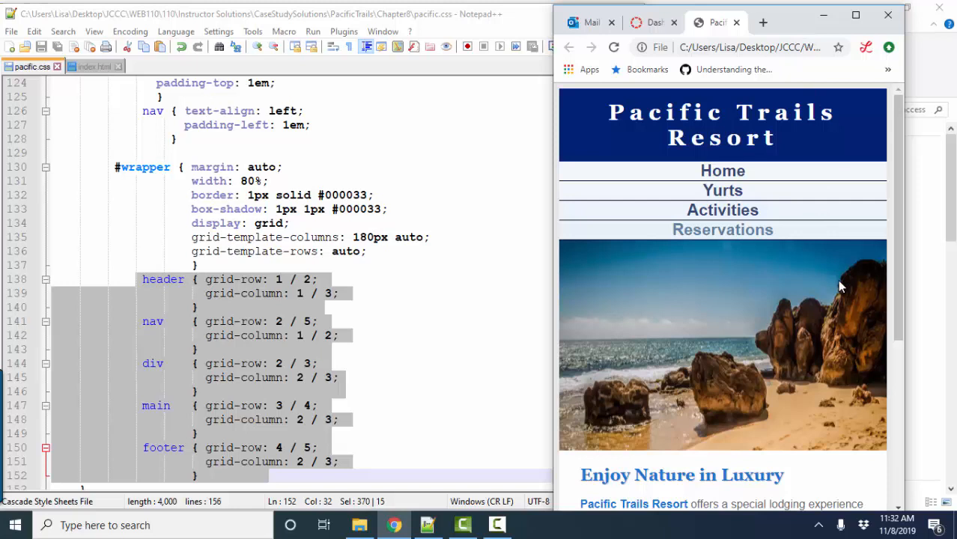
pyautogui.moveTo(725, 264)
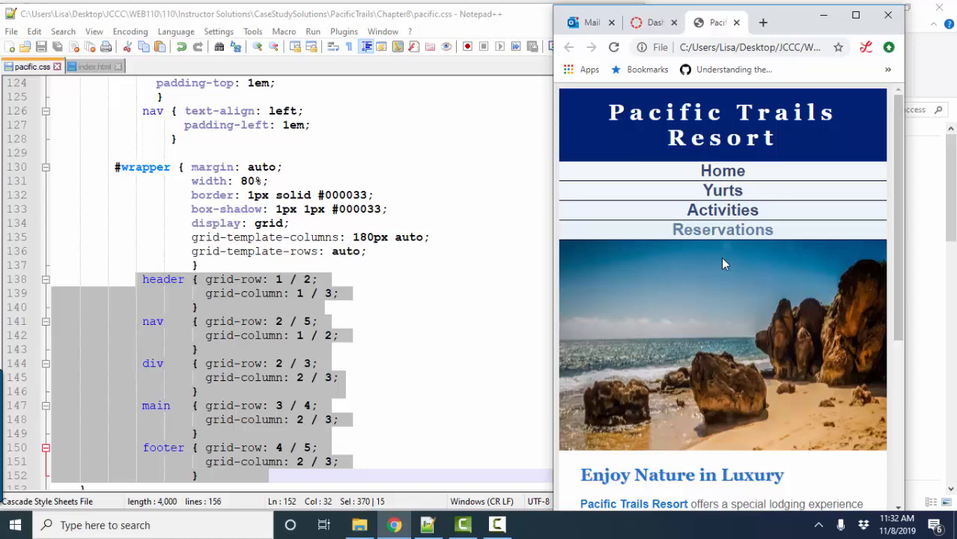
pyautogui.moveTo(549, 285)
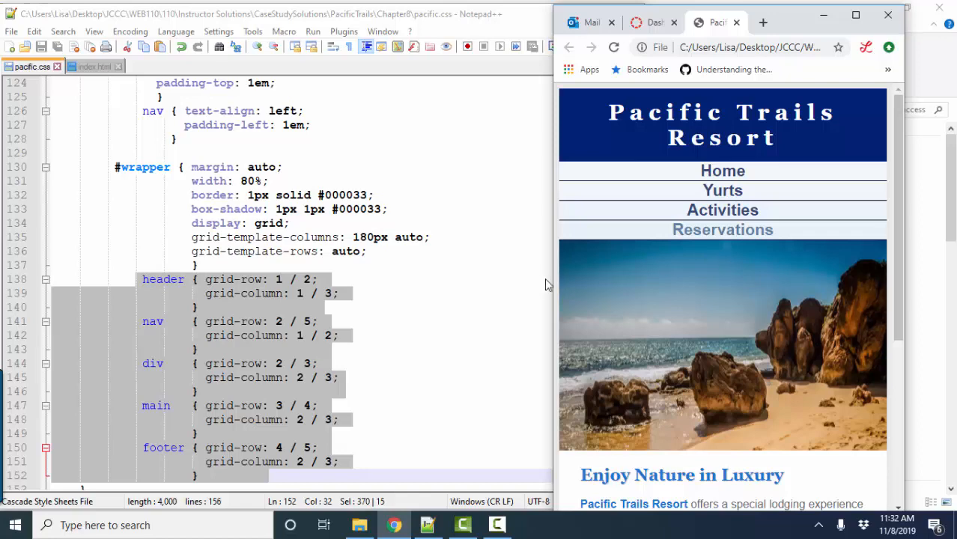
# Widen the Chrome window until Pacific Trails shows navigation beside the content
pyautogui.moveTo(557, 284); pyautogui.dragTo(416, 285)
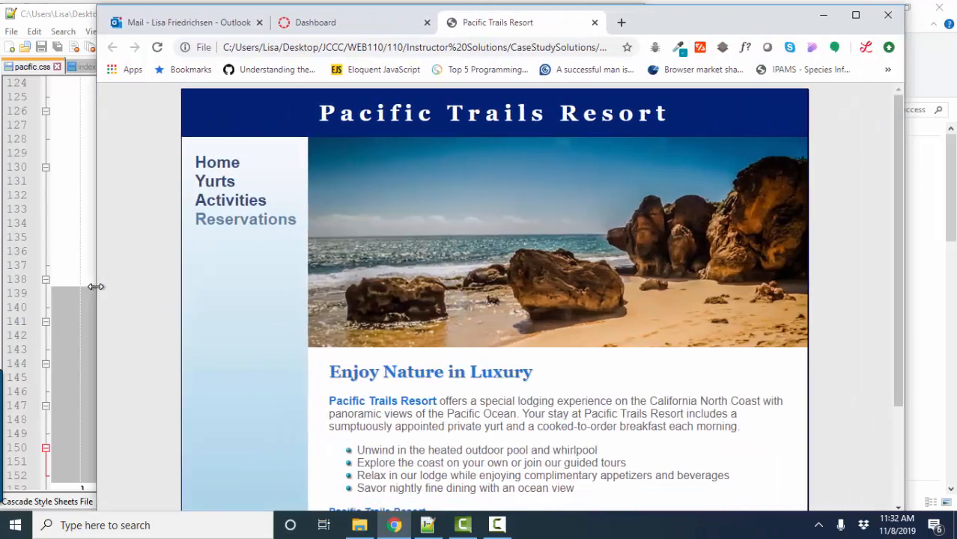
pyautogui.moveTo(324, 423)
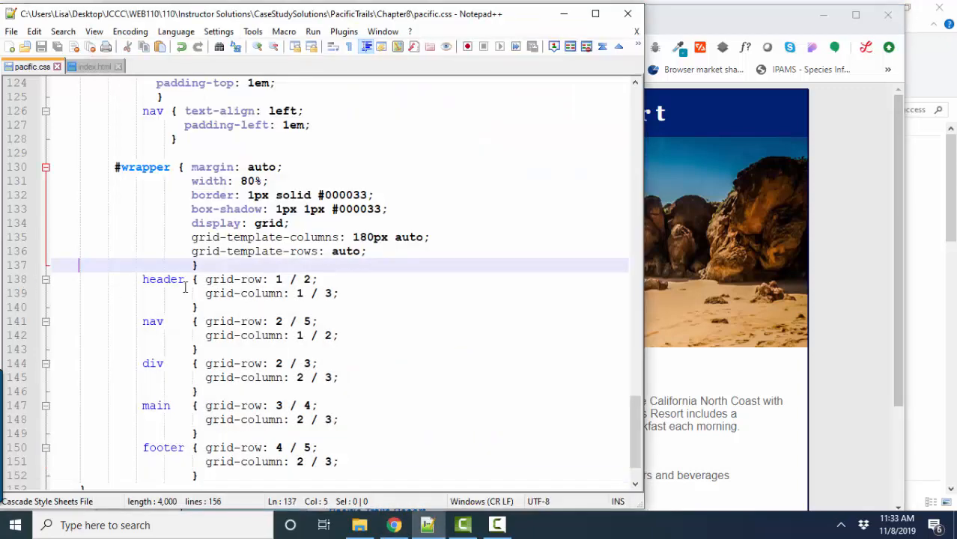
# Point out the footer and nav grid rules in pacific.css, then switch to index.html
pyautogui.scroll(3)
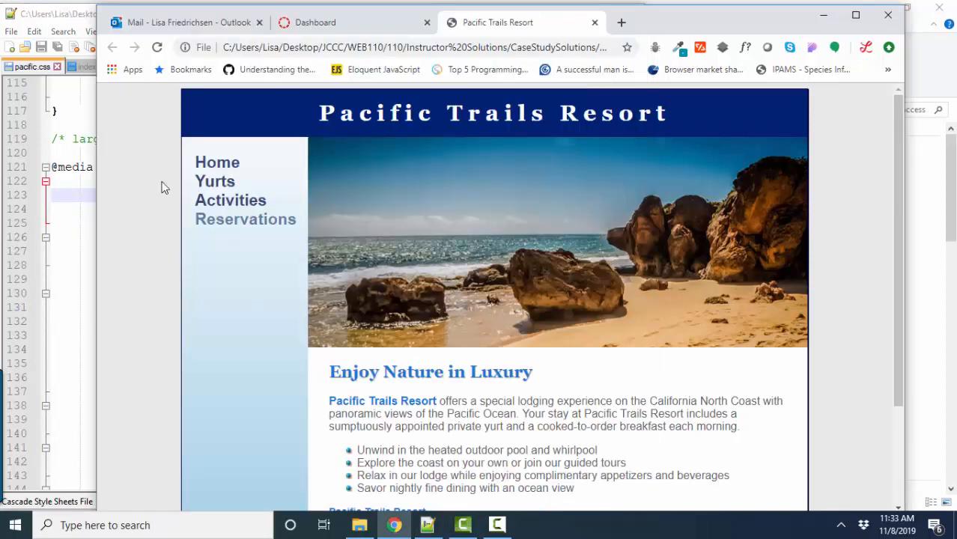
pyautogui.moveTo(191, 252)
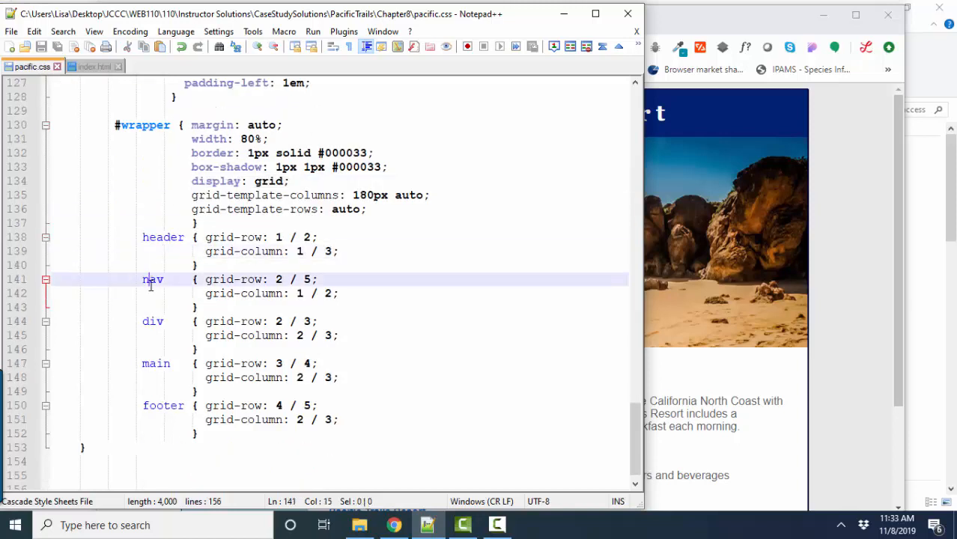
pyautogui.click(178, 404)
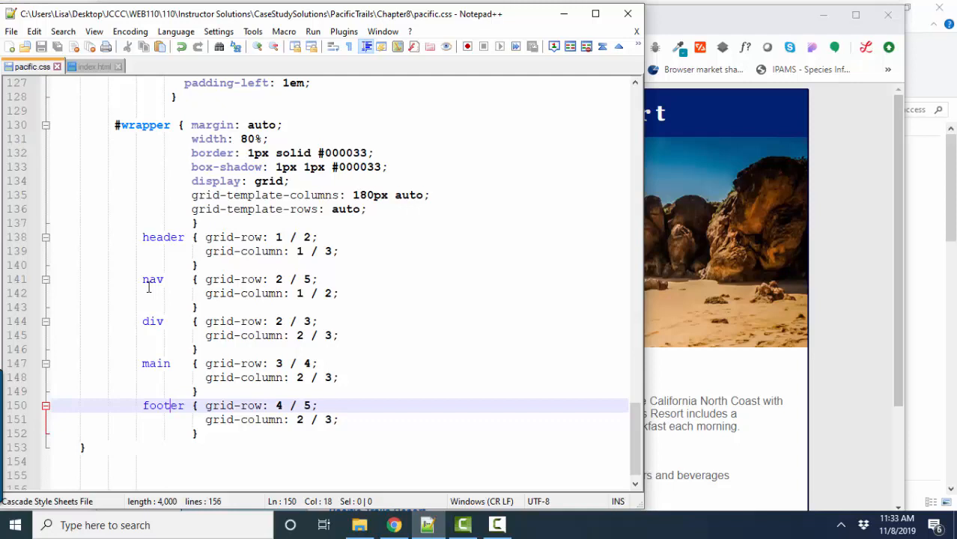
pyautogui.doubleClick(153, 280)
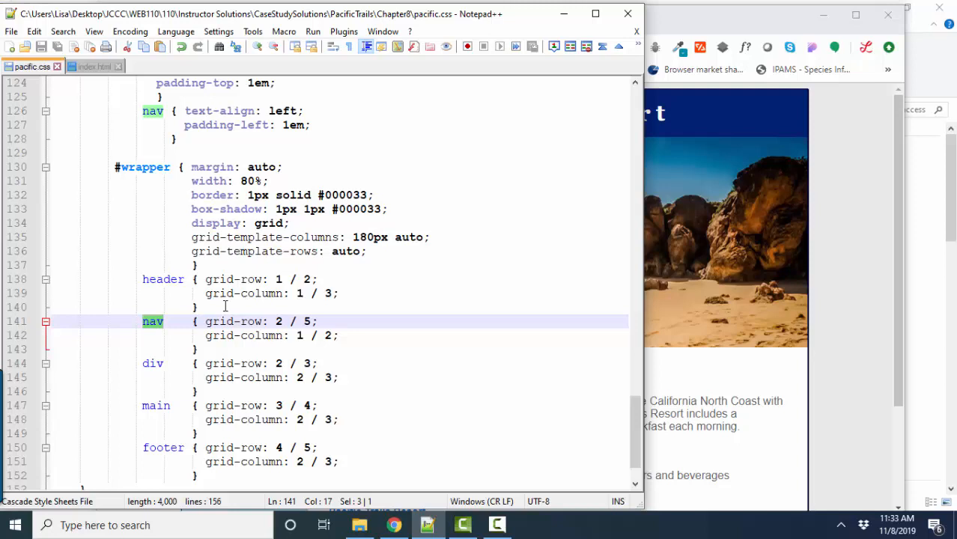
pyautogui.moveTo(273, 267)
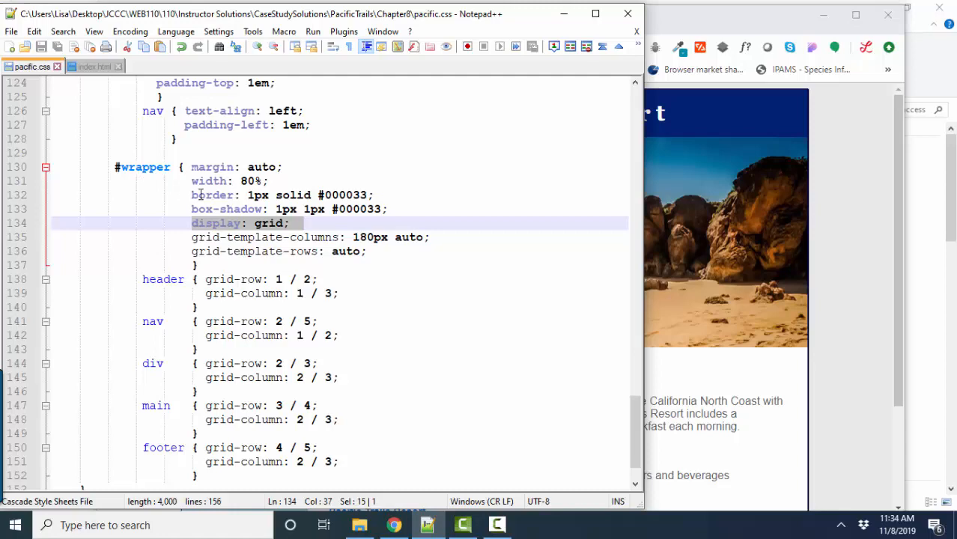
pyautogui.click(93, 66)
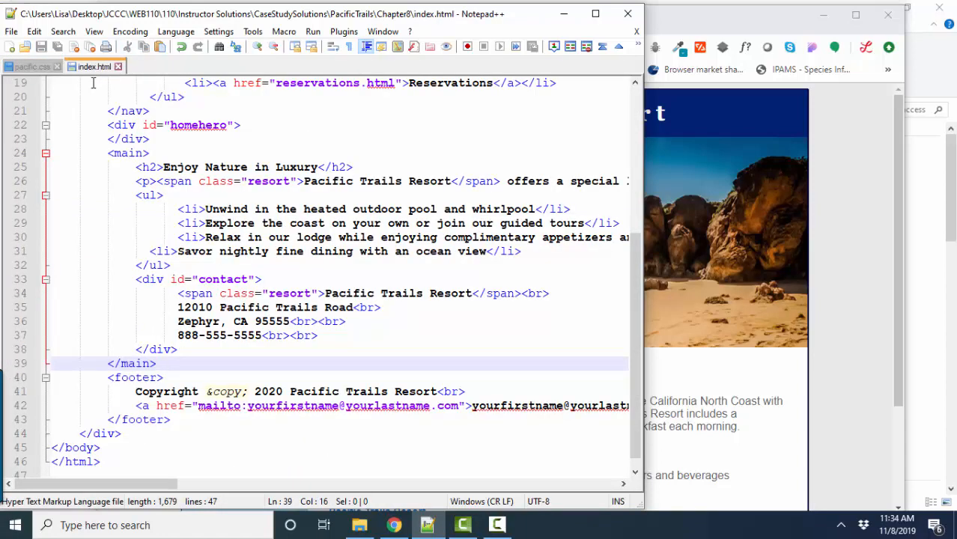
# Trace the closing wrapper div and footer in index.html, then return to pacific.css
pyautogui.click(119, 435)
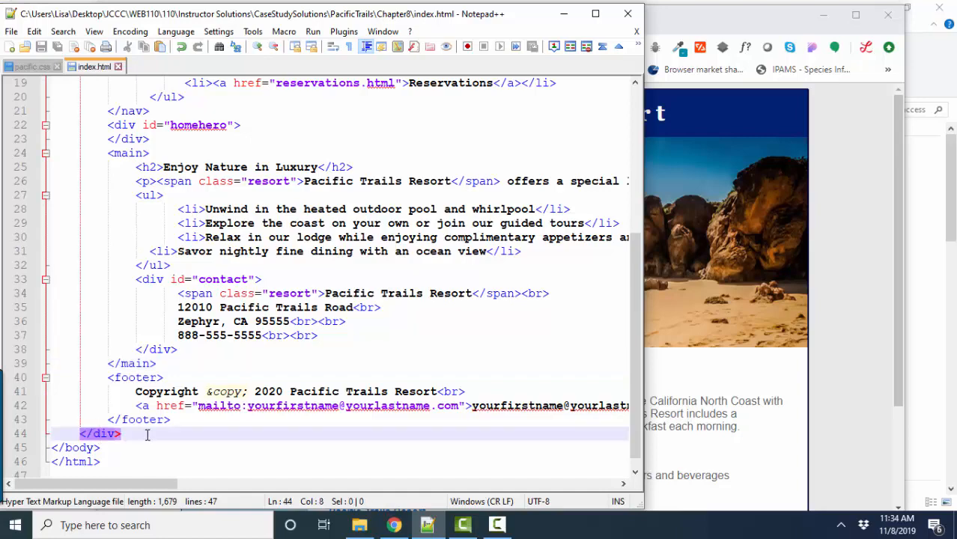
pyautogui.scroll(3)
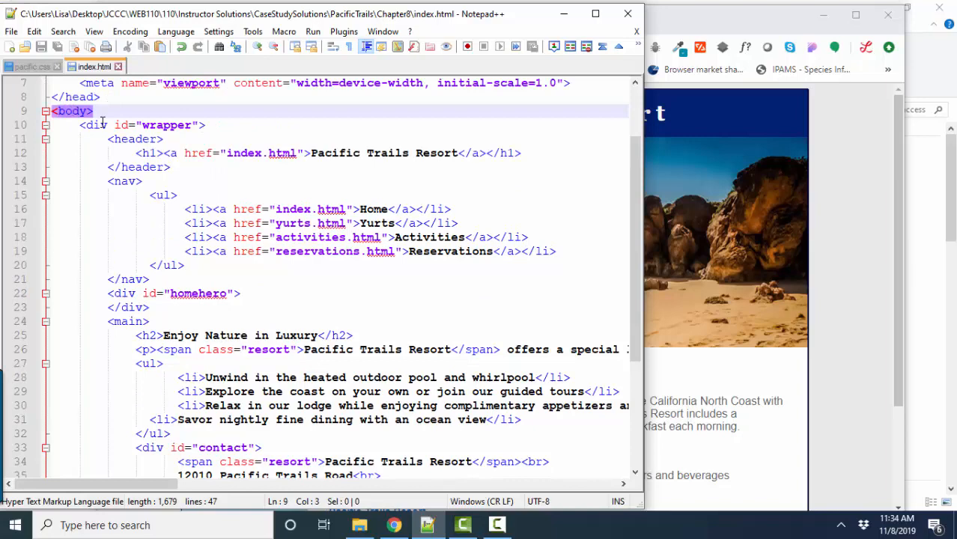
pyautogui.scroll(-3)
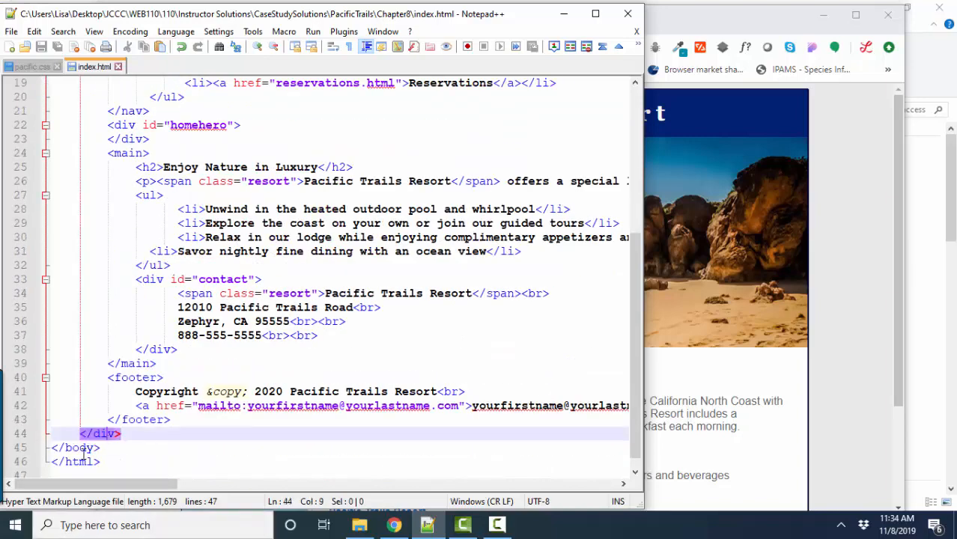
pyautogui.scroll(3)
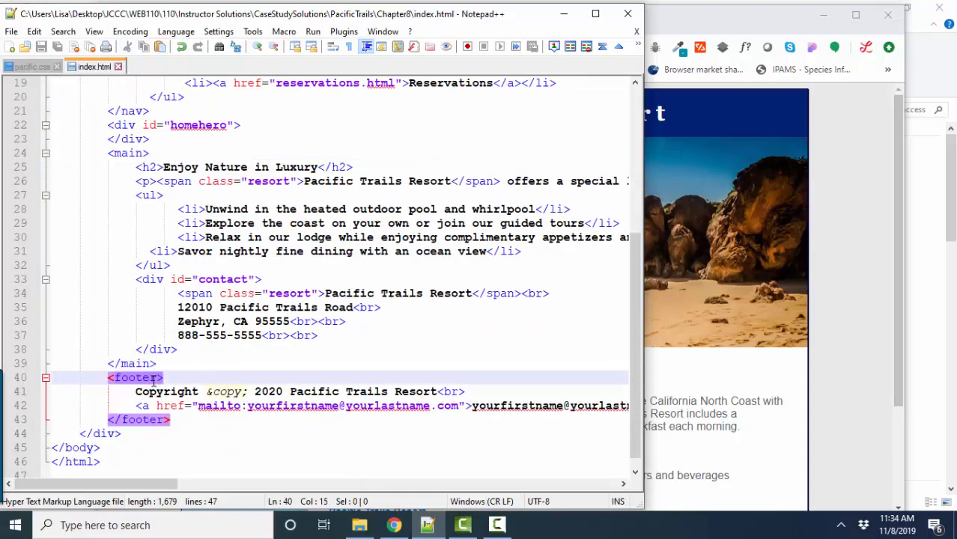
pyautogui.moveTo(12, 31)
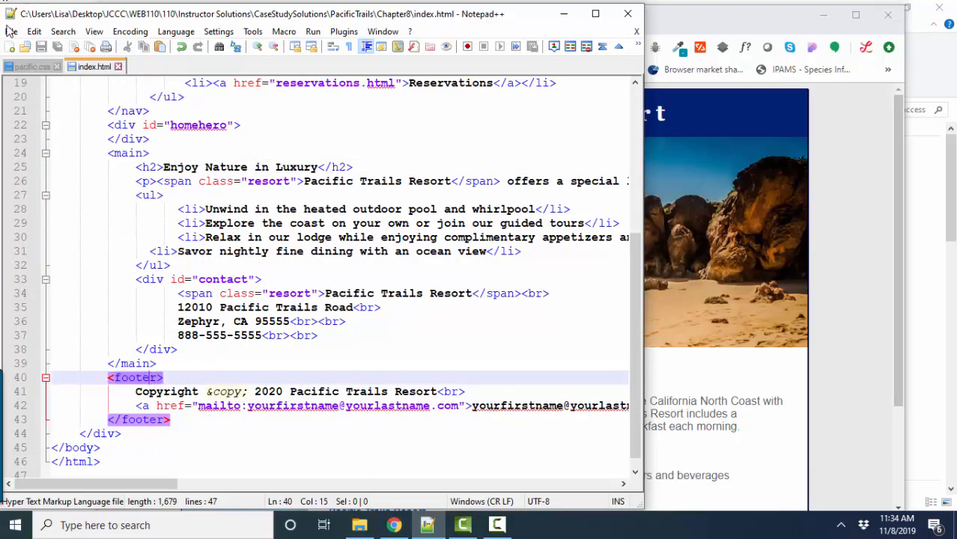
pyautogui.click(32, 66)
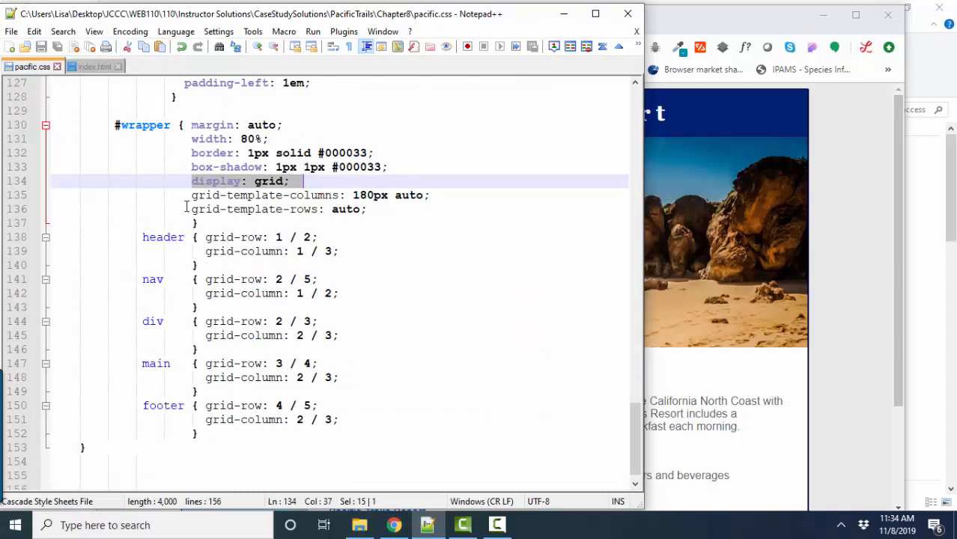
pyautogui.doubleClick(143, 125)
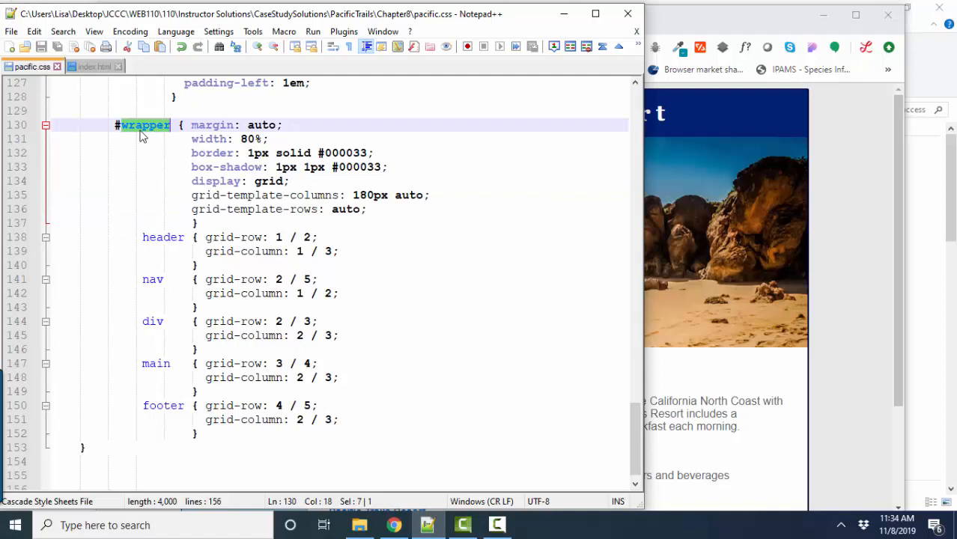
pyautogui.moveTo(142, 236); pyautogui.dragTo(353, 420)
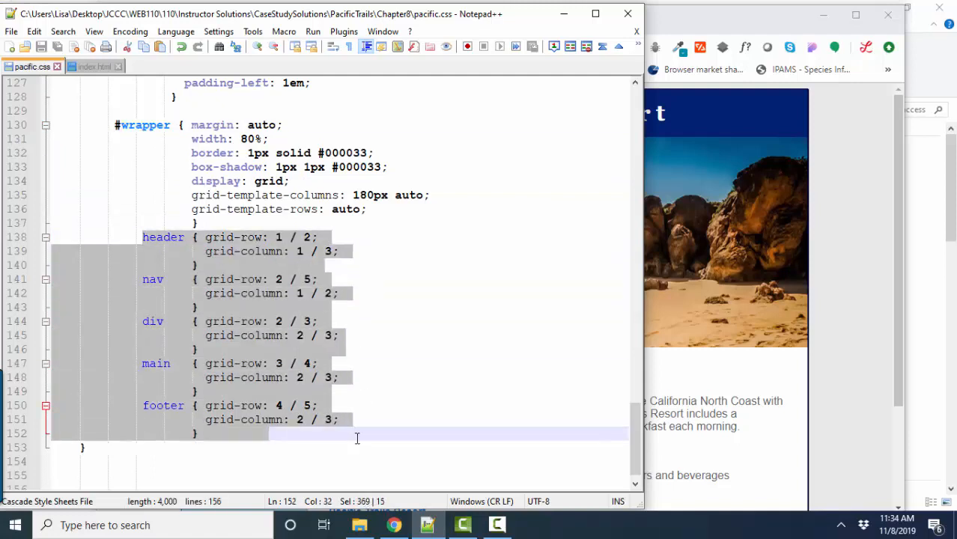
pyautogui.doubleClick(144, 124)
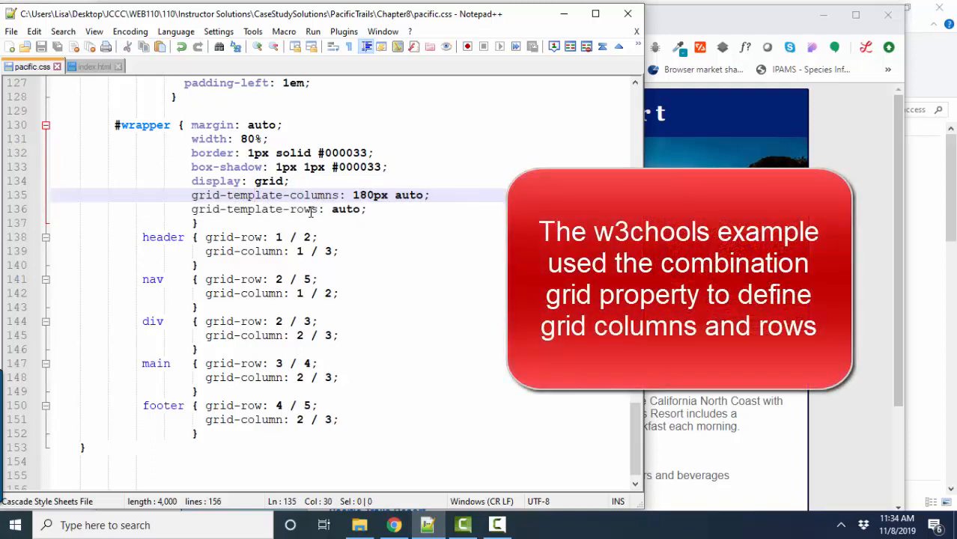
pyautogui.click(347, 194)
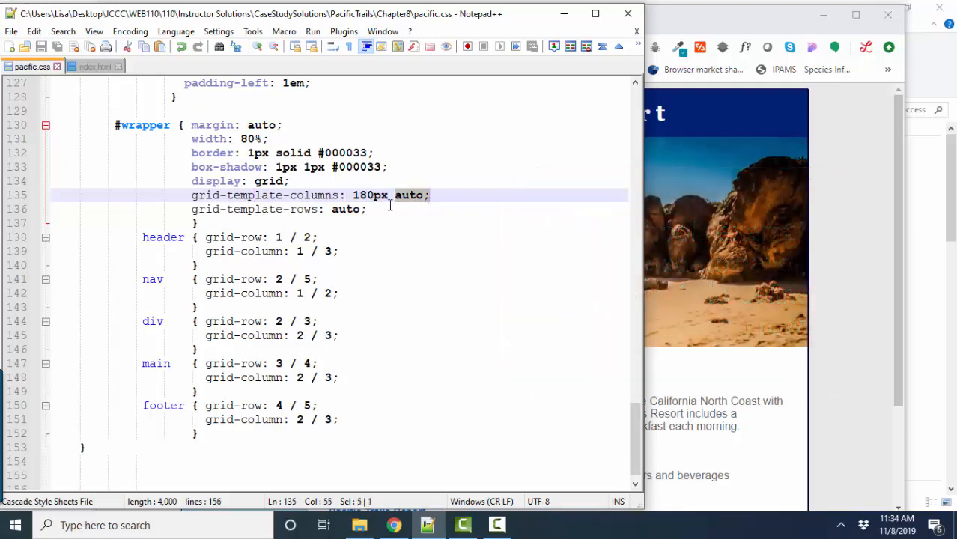
pyautogui.doubleClick(368, 195)
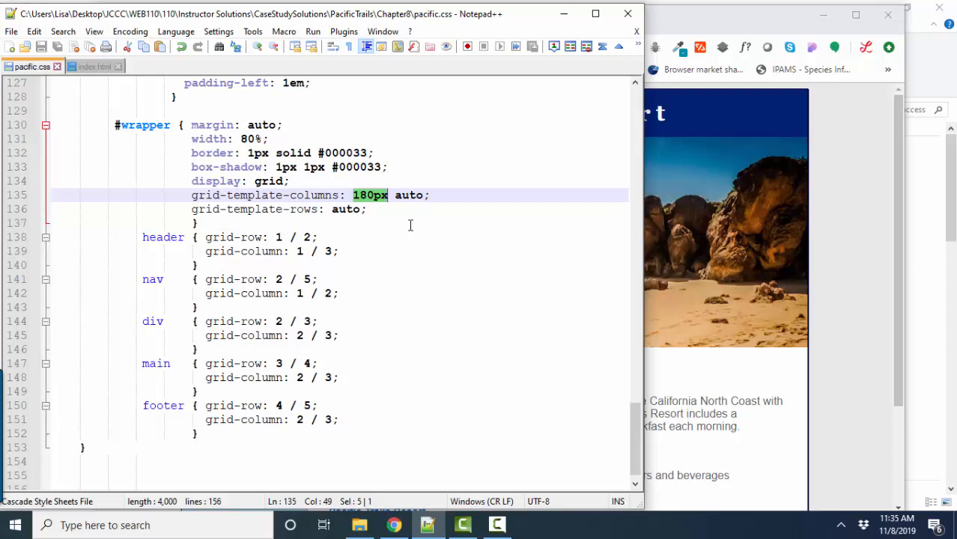
pyautogui.doubleClick(408, 195)
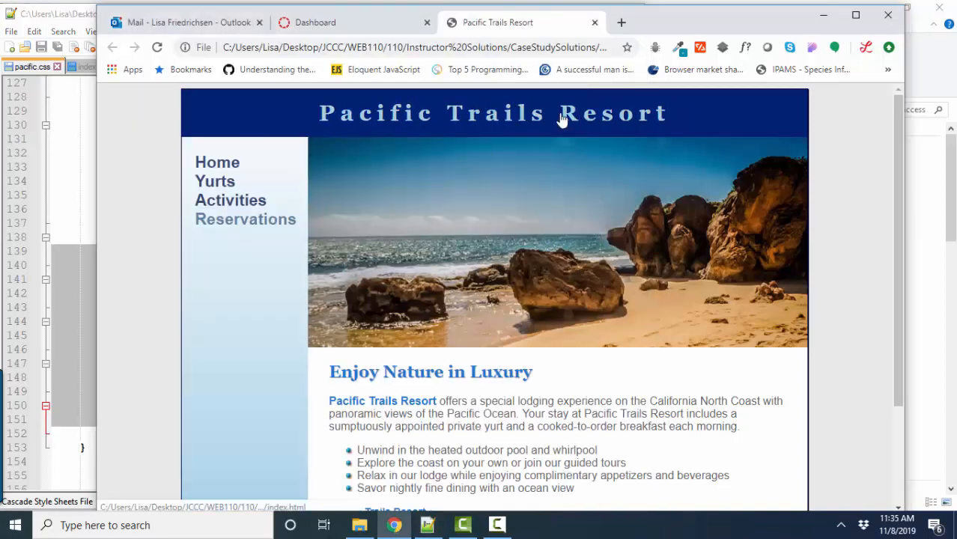
pyautogui.moveTo(237, 97)
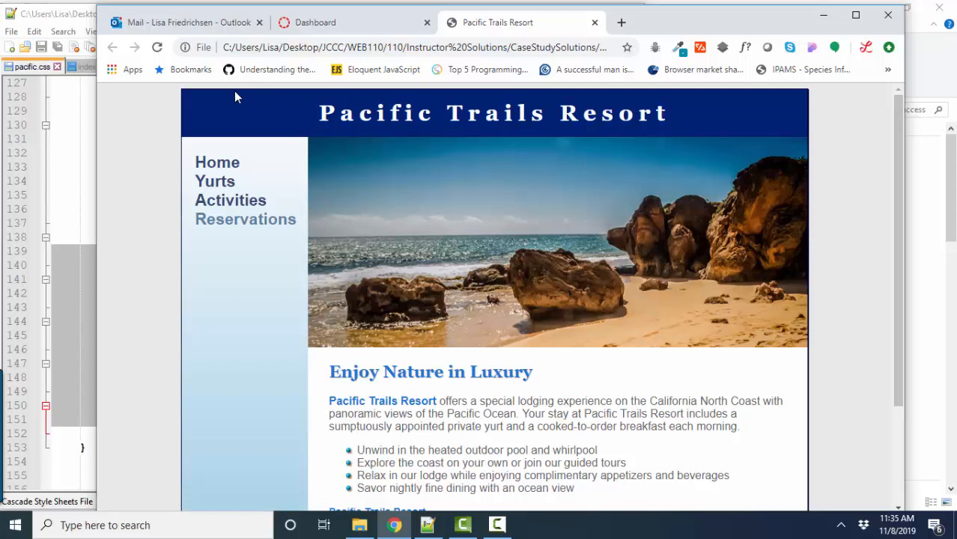
pyautogui.moveTo(521, 97)
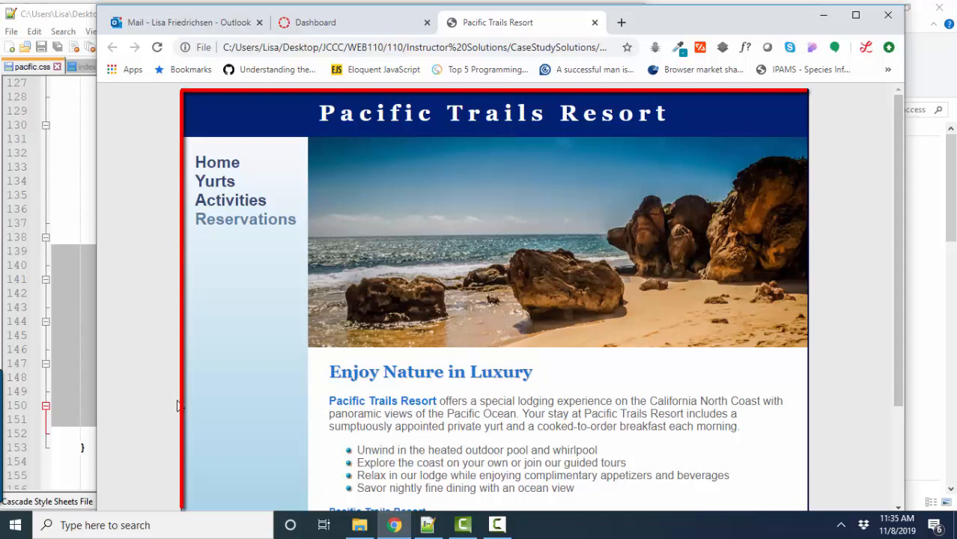
pyautogui.moveTo(242, 96)
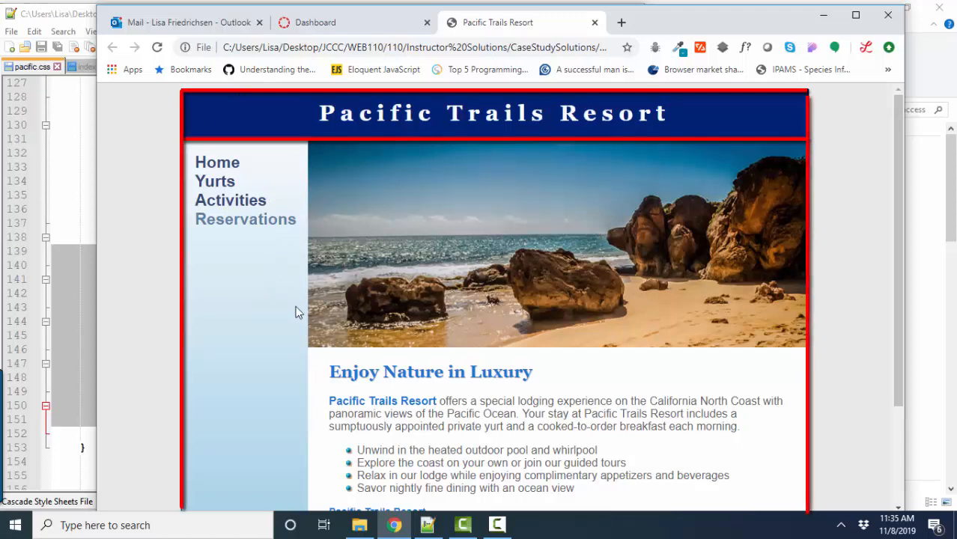
pyautogui.moveTo(184, 125)
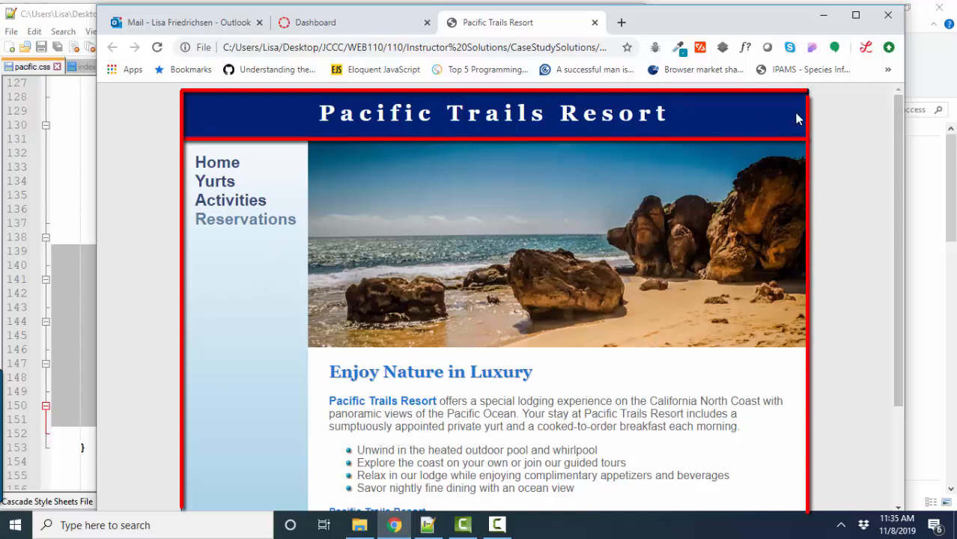
pyautogui.moveTo(567, 177)
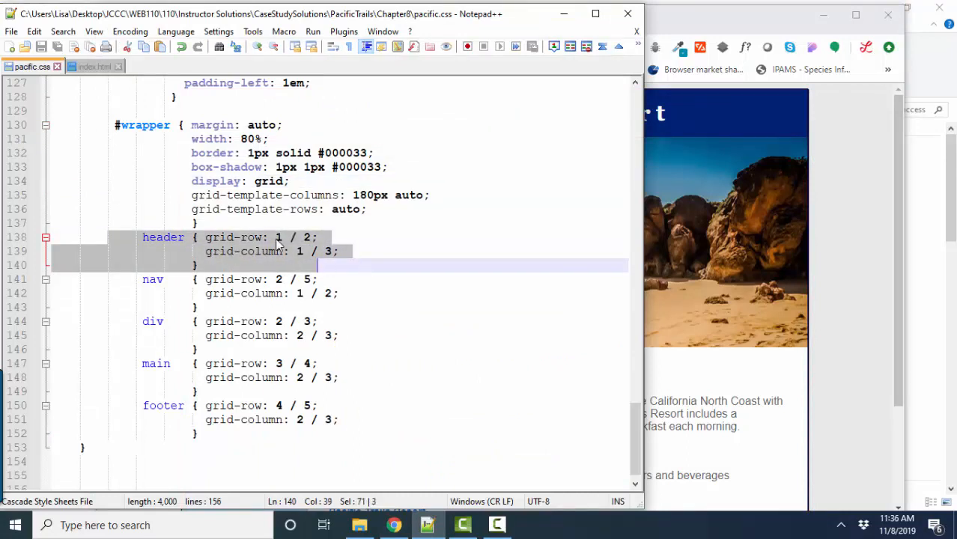
# Single out the header's grid-row 1 / 2 placement and bring the Chrome preview forward
pyautogui.click(314, 236)
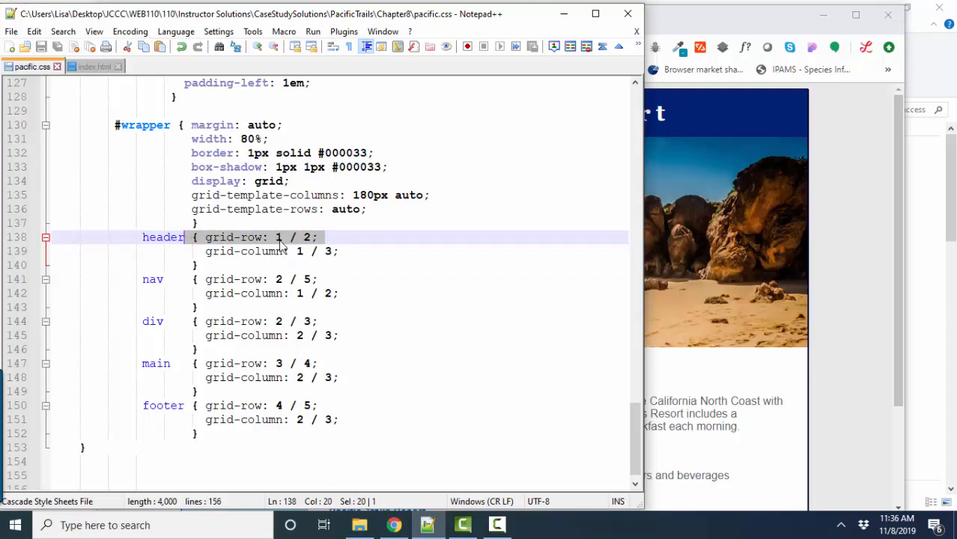
pyautogui.moveTo(315, 247)
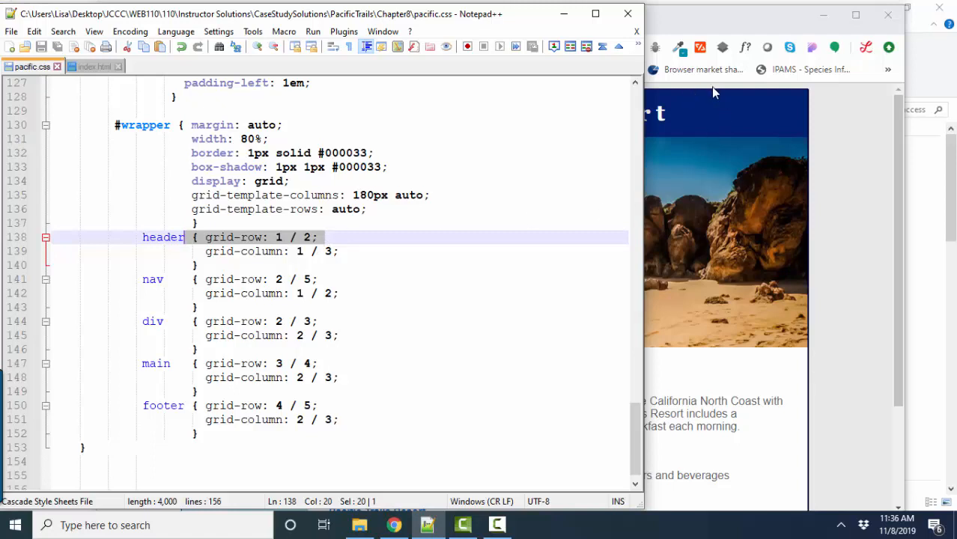
pyautogui.moveTo(703, 144)
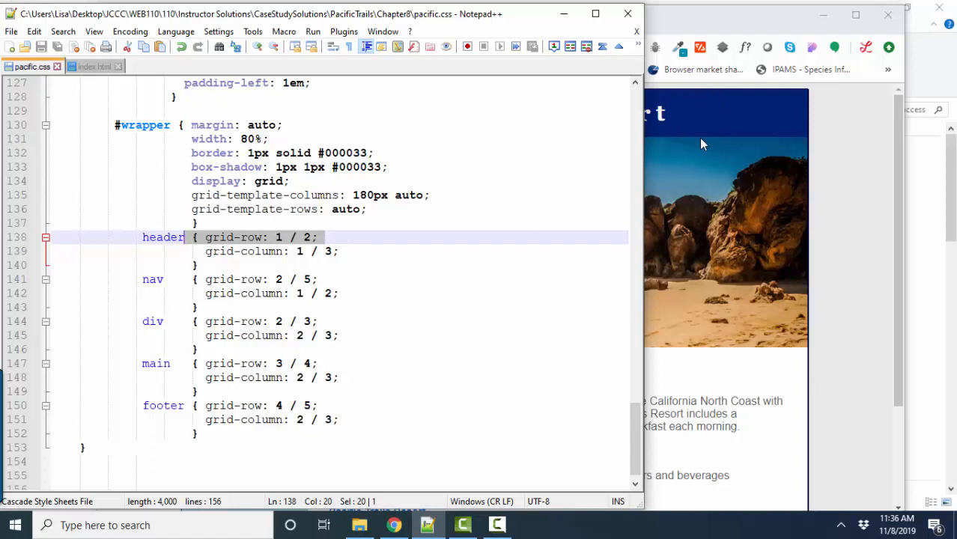
pyautogui.click(302, 252)
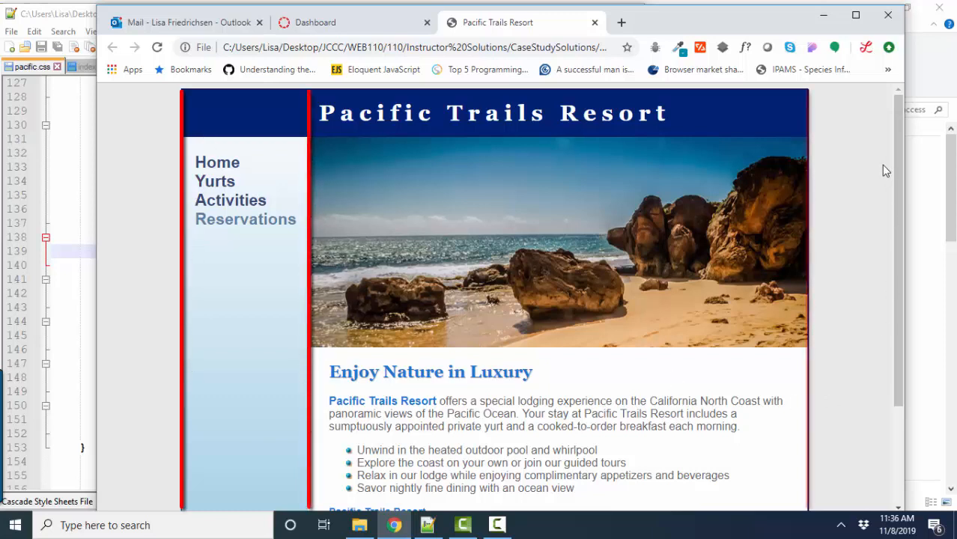
pyautogui.moveTo(201, 127)
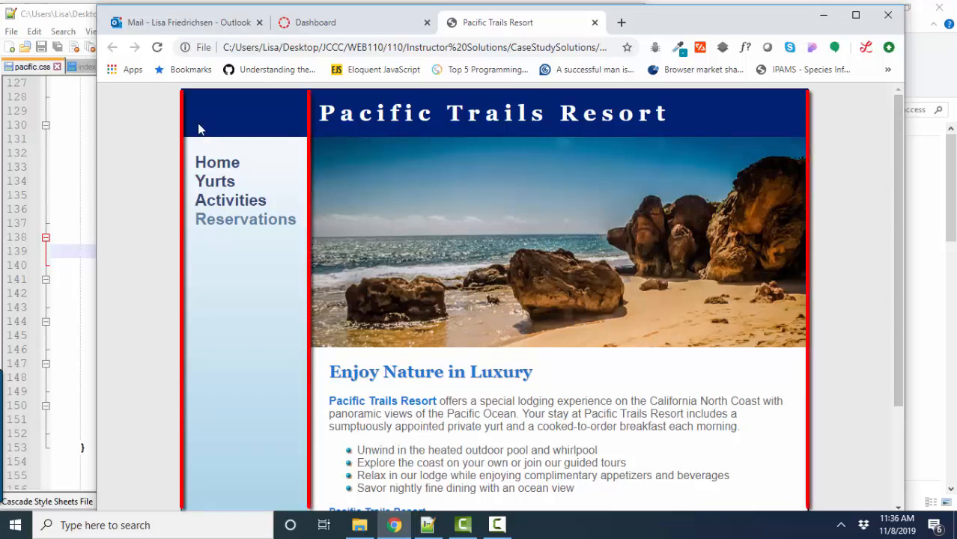
pyautogui.moveTo(277, 222)
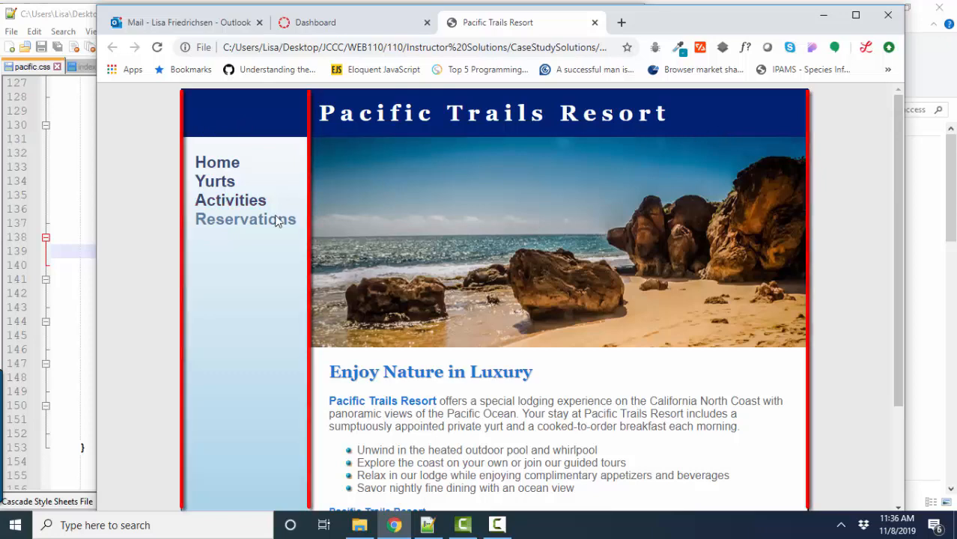
# Trace the row line under the header and follow the nav column down to the copyright footer
pyautogui.click(427, 524)
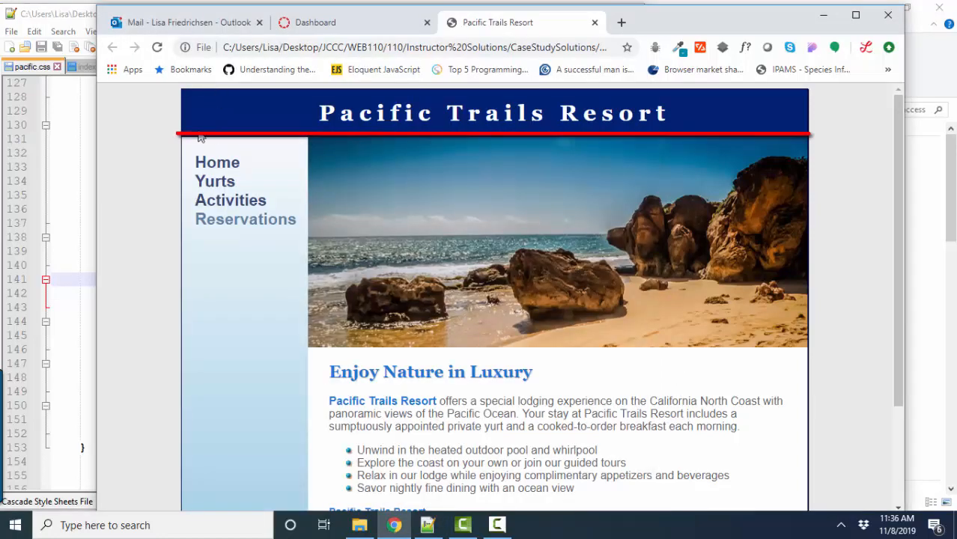
pyautogui.moveTo(242, 161)
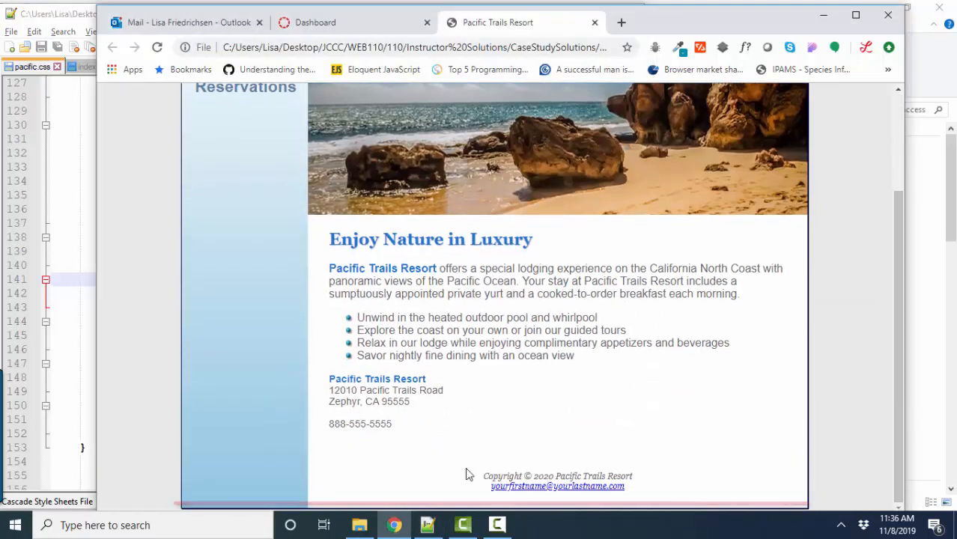
pyautogui.scroll(3)
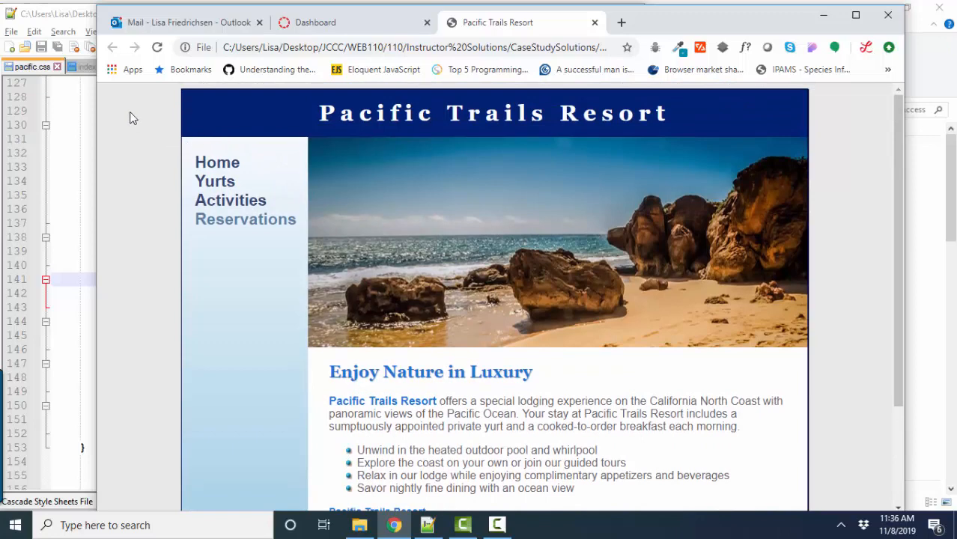
pyautogui.scroll(-3)
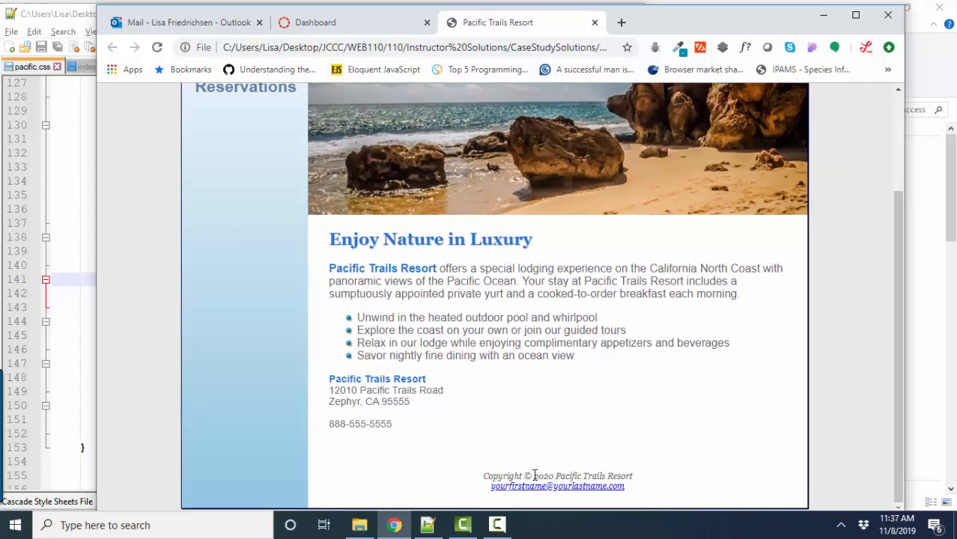
pyautogui.moveTo(435, 446)
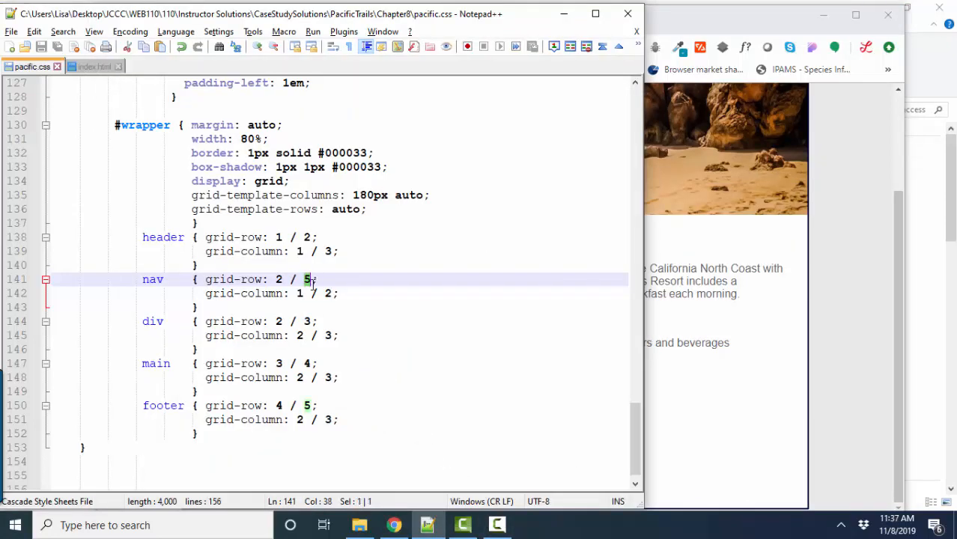
pyautogui.moveTo(320, 294)
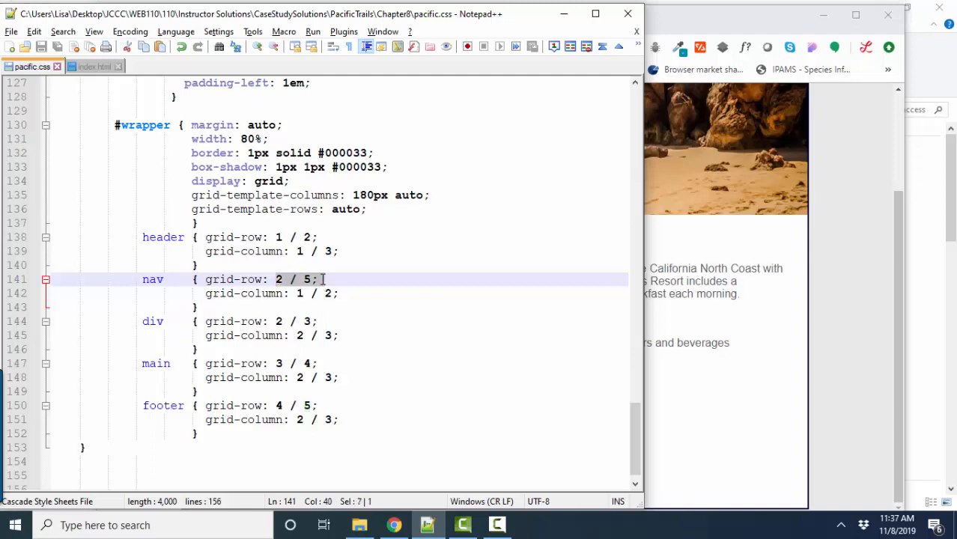
pyautogui.moveTo(324, 282)
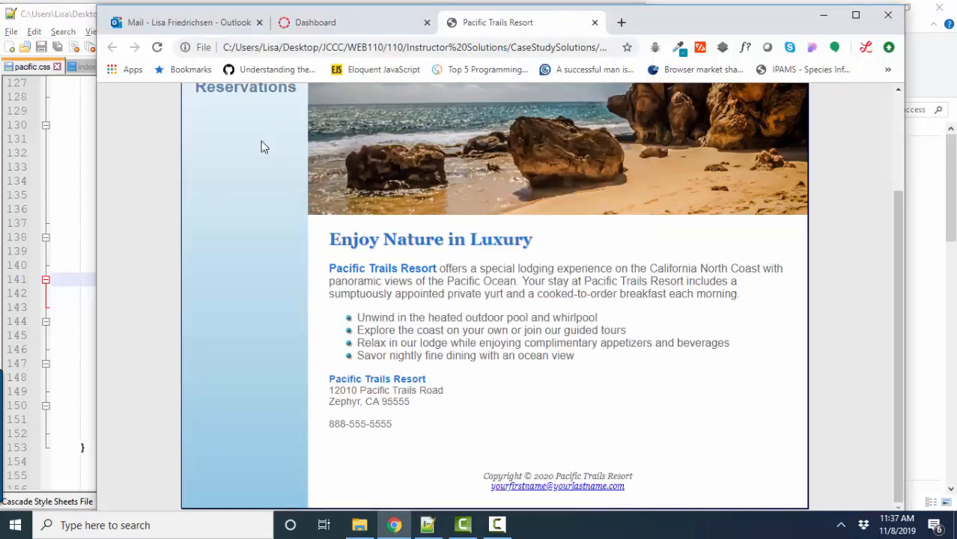
pyautogui.moveTo(254, 270)
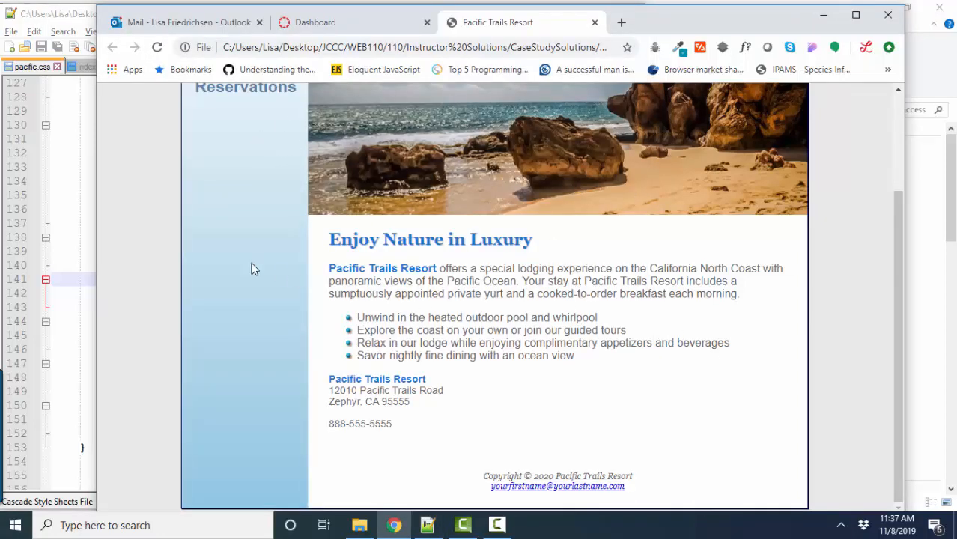
pyautogui.moveTo(573, 506)
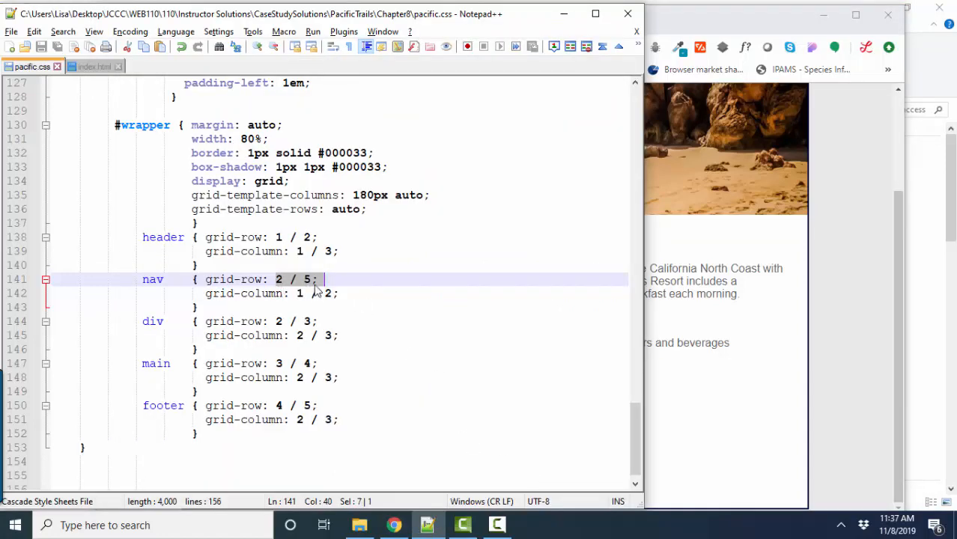
# Mark the nav column 1 / 2 and the div's row 2 / 3, column 2 / 3 placement, then bring the preview forward
pyautogui.click(298, 292)
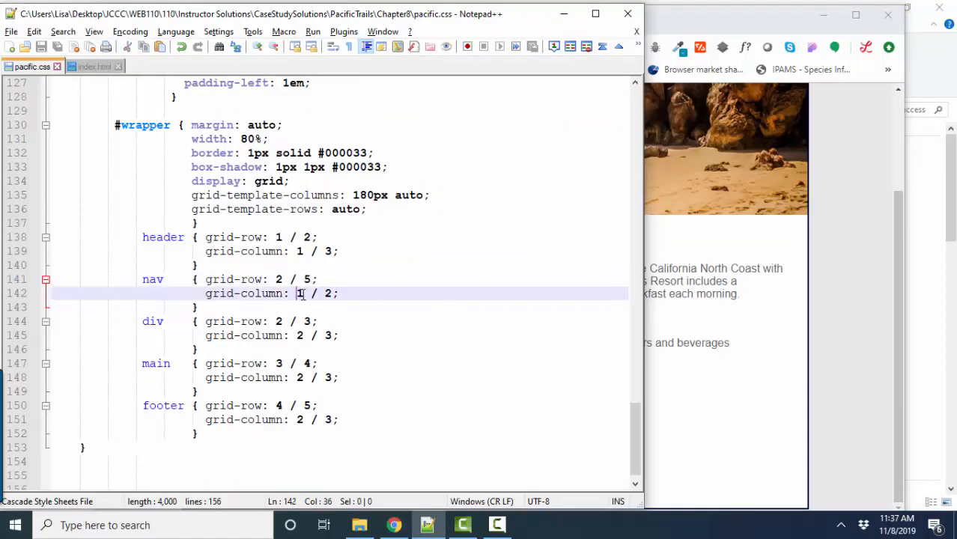
pyautogui.moveTo(298, 292); pyautogui.dragTo(341, 292)
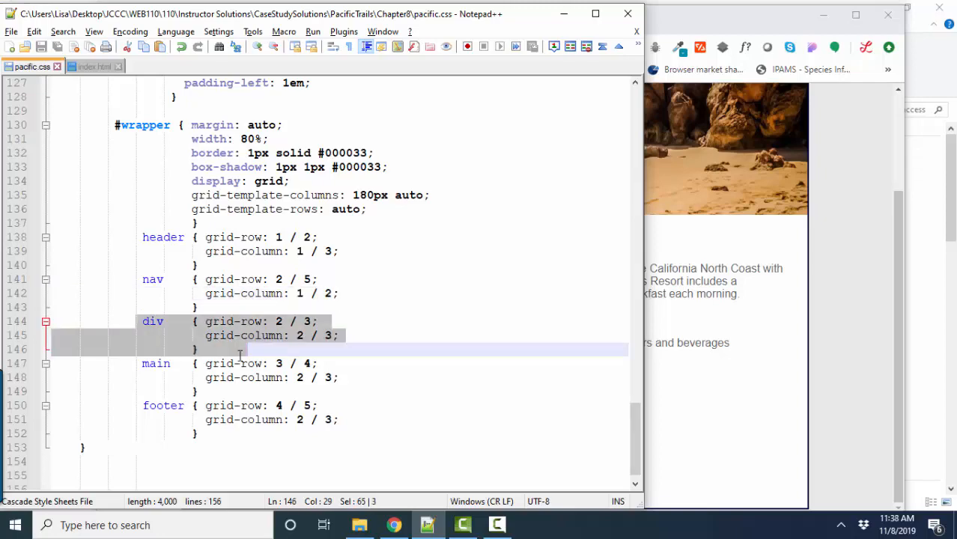
pyautogui.moveTo(243, 356)
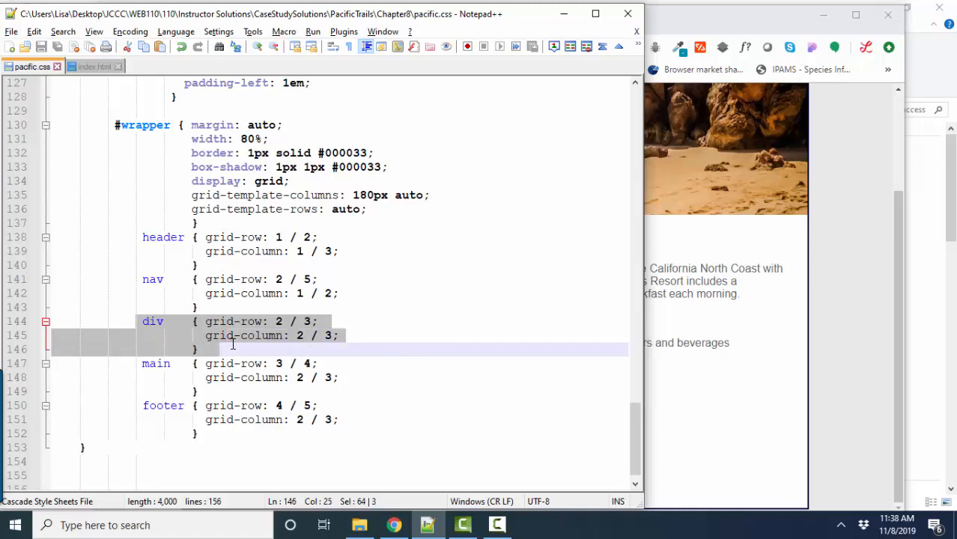
pyautogui.click(141, 321)
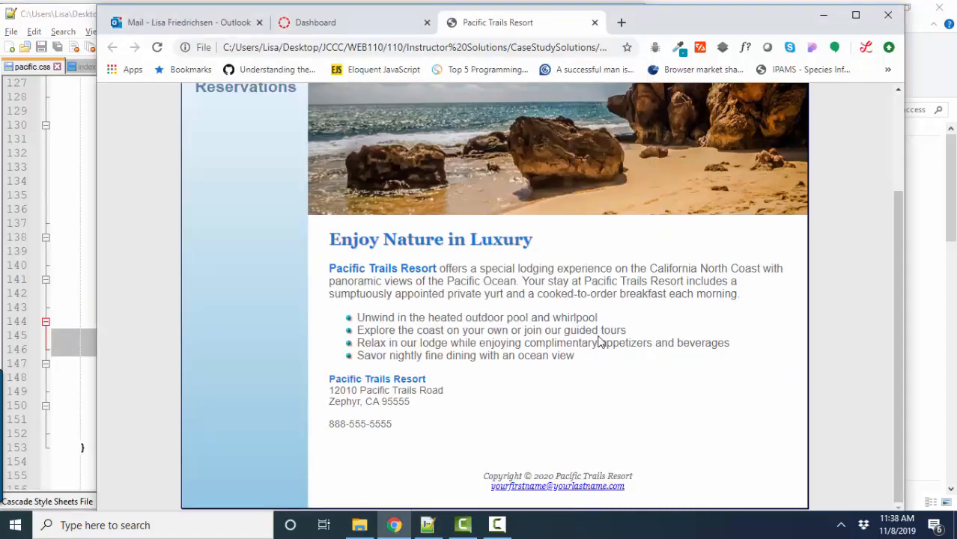
# Scroll the Pacific Trails Resort preview to view the content beside the navigation column
pyautogui.scroll(3)
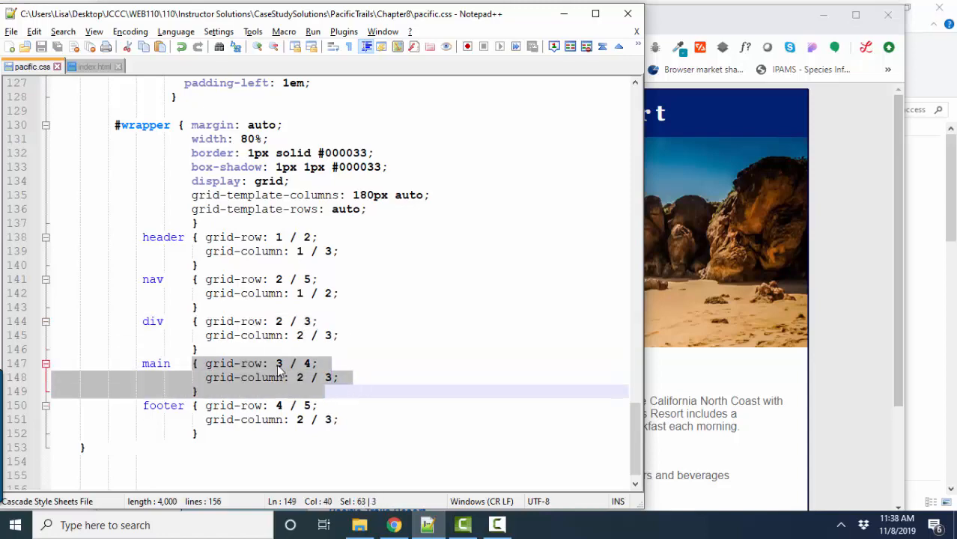
# Scroll pacific.css to the main rule with grid-row 3 / 4 and grid-column 2 / 3
pyautogui.scroll(-3)
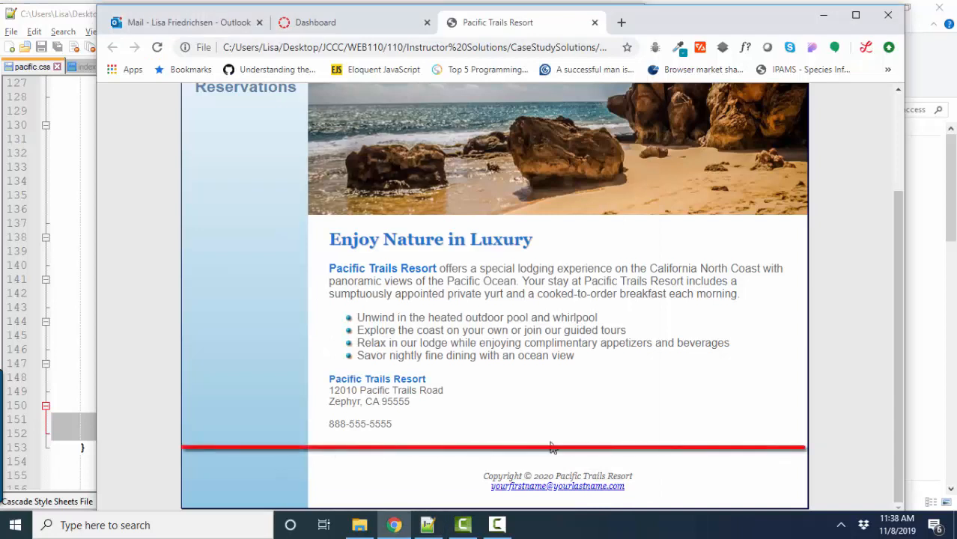
pyautogui.moveTo(339, 458)
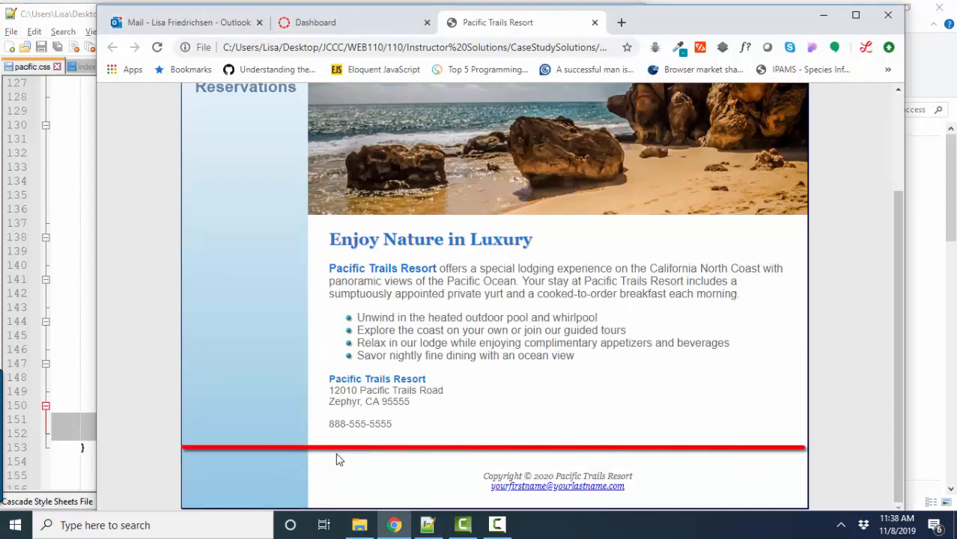
pyautogui.moveTo(473, 507)
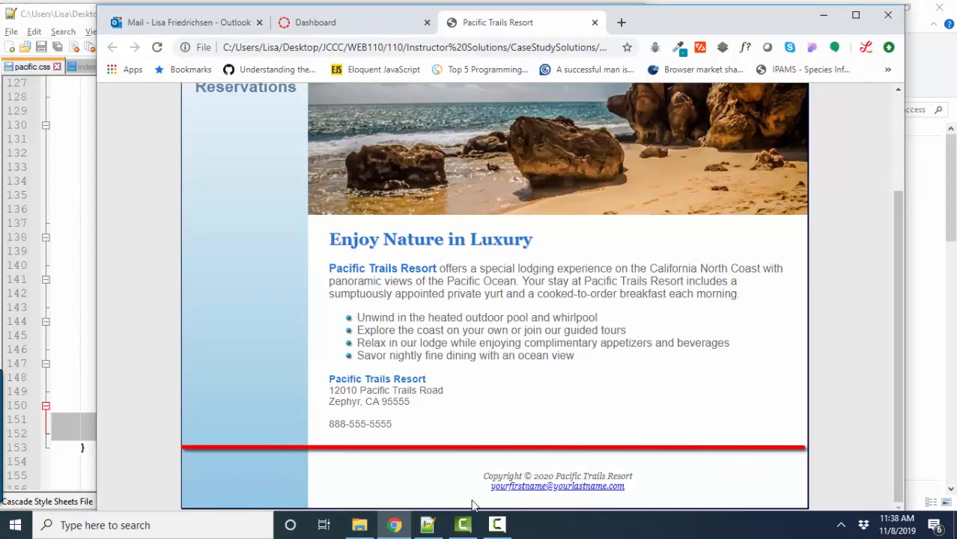
pyautogui.moveTo(427, 470)
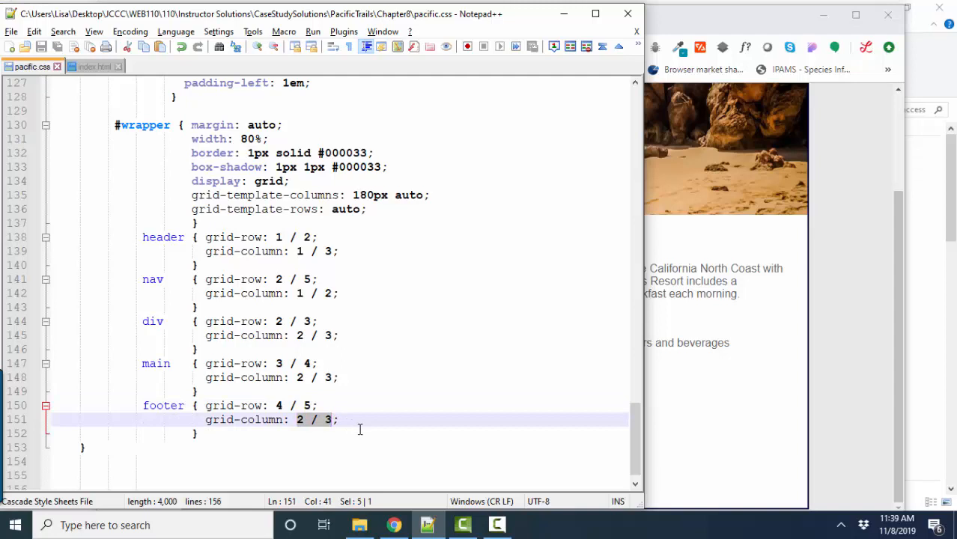
pyautogui.moveTo(298, 238)
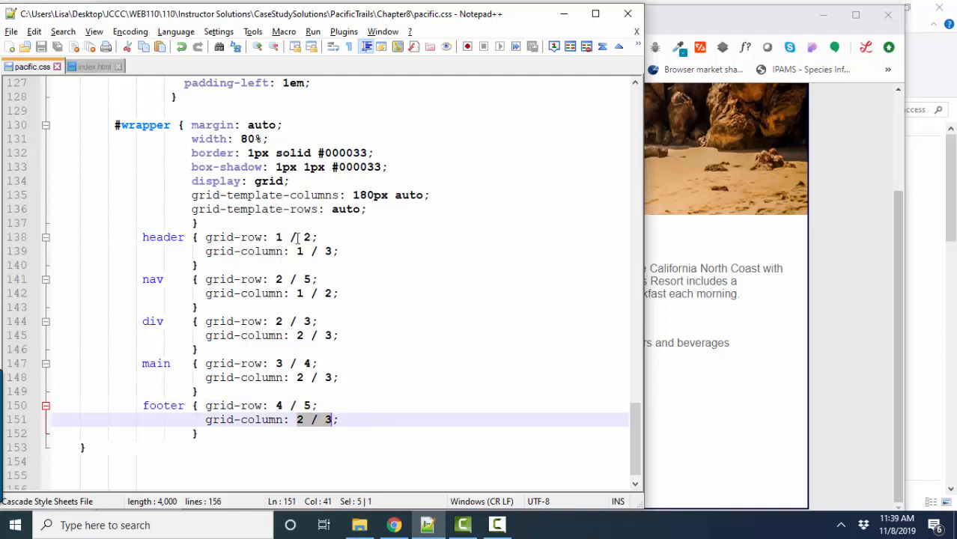